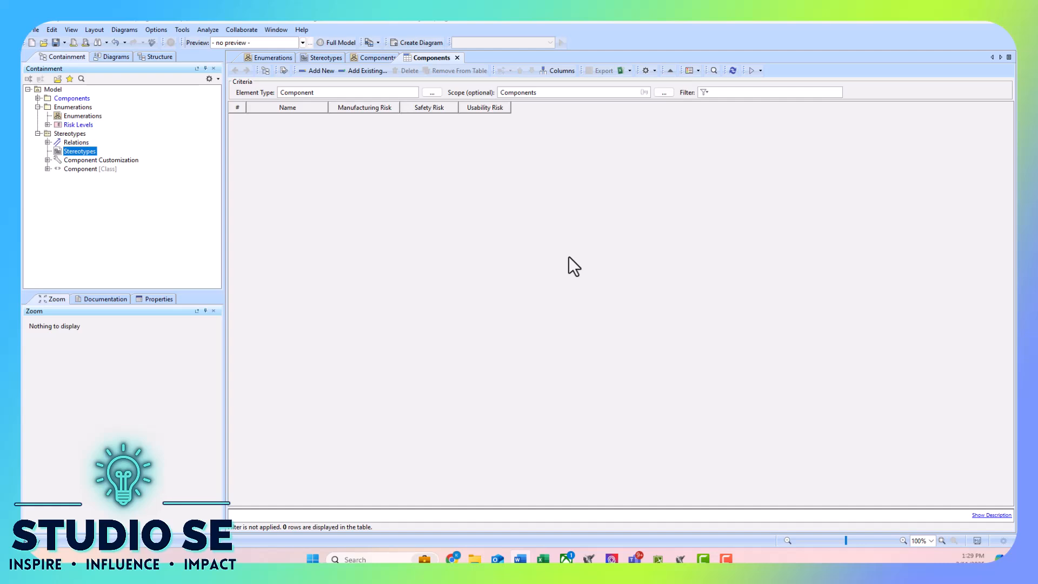
mouse_move(566, 259)
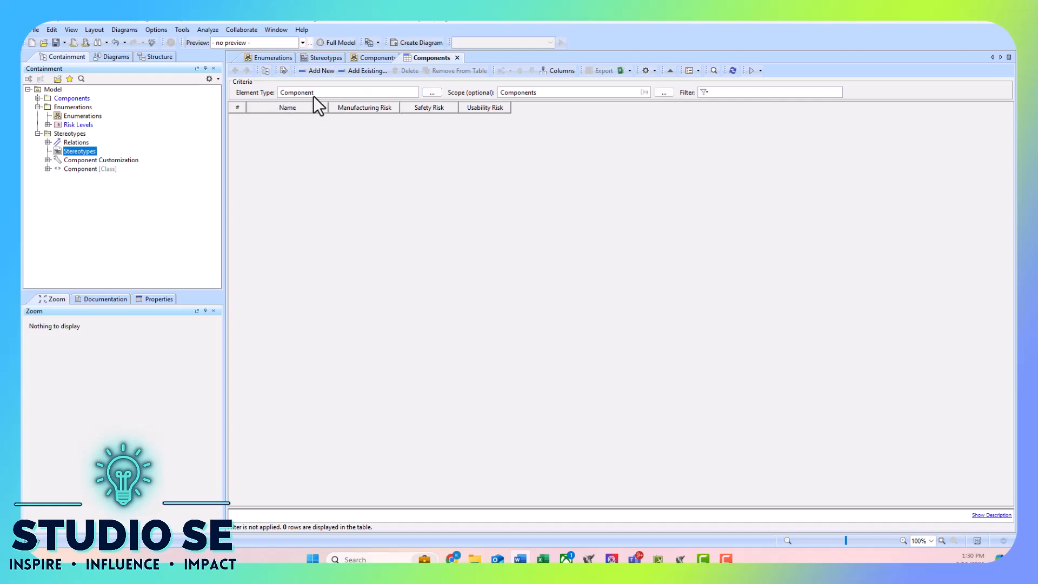
mouse_move(354, 118)
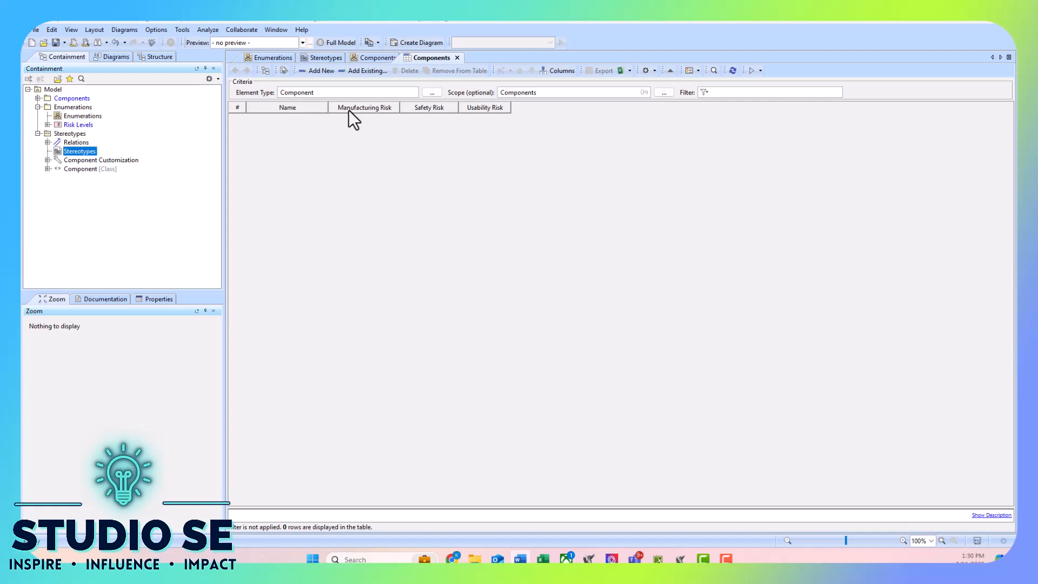
mouse_move(480, 112)
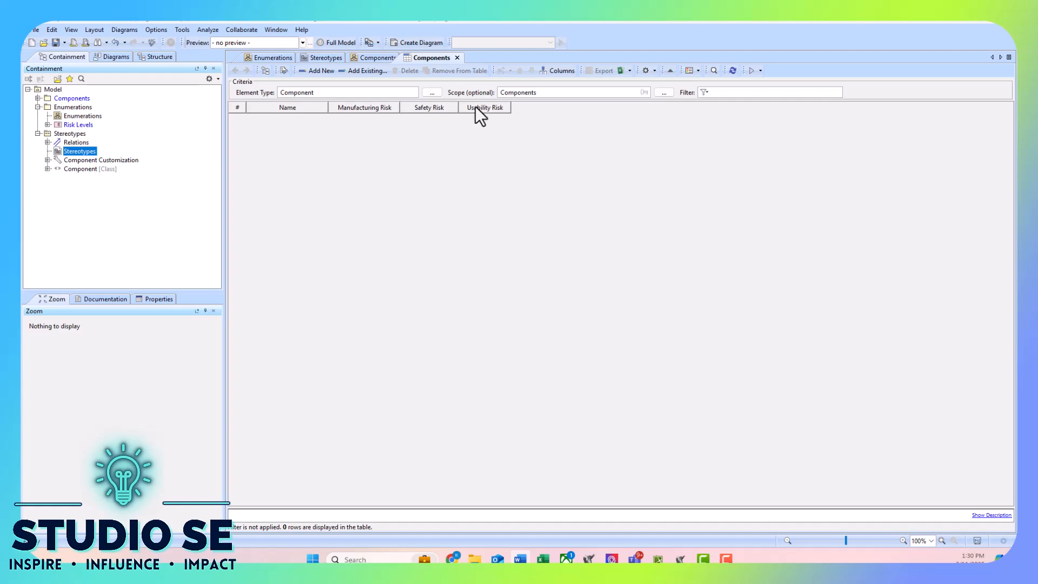
mouse_move(482, 116)
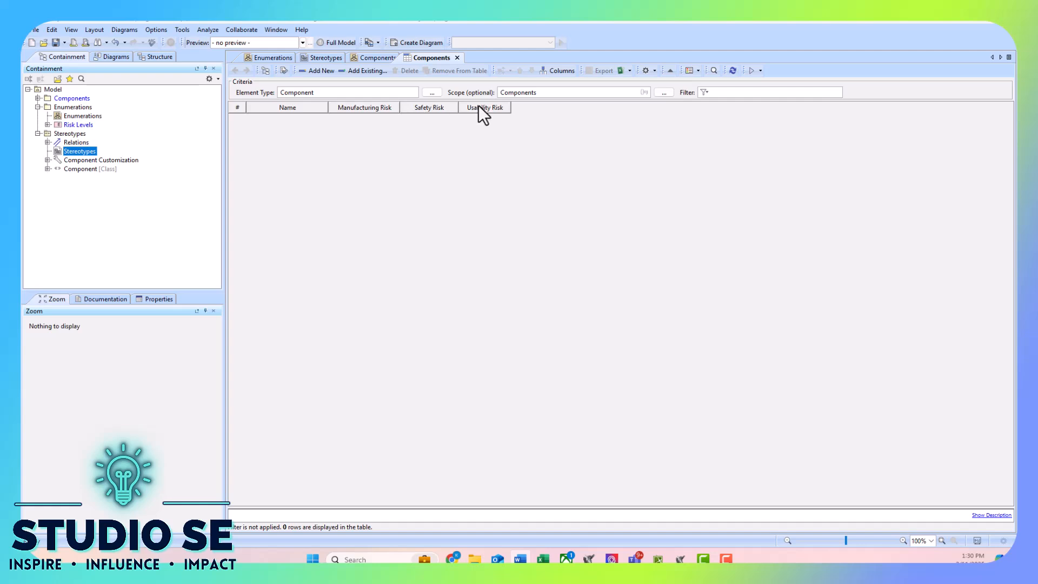
mouse_move(570, 131)
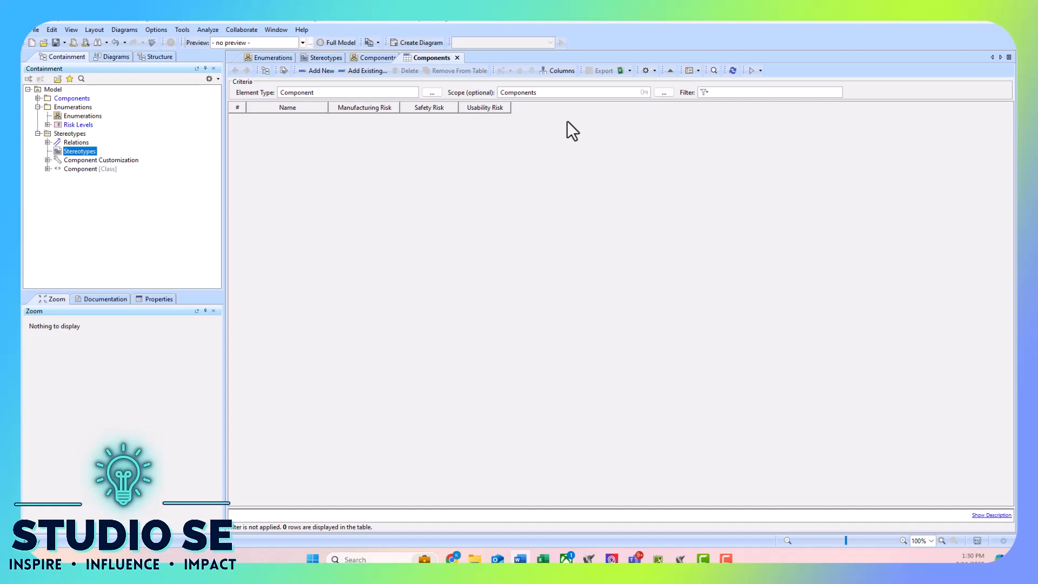
mouse_move(518, 111)
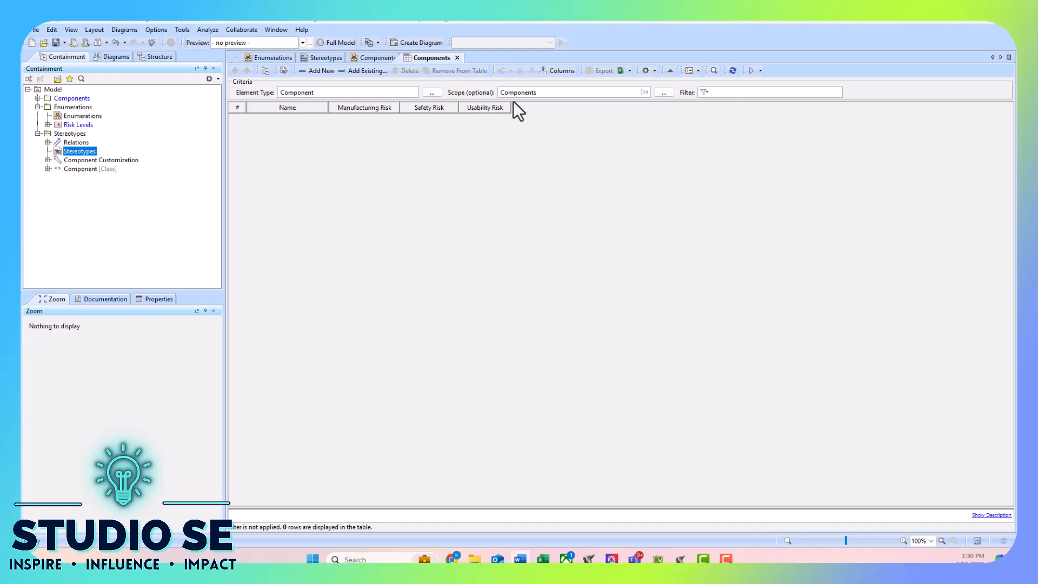
mouse_move(448, 113)
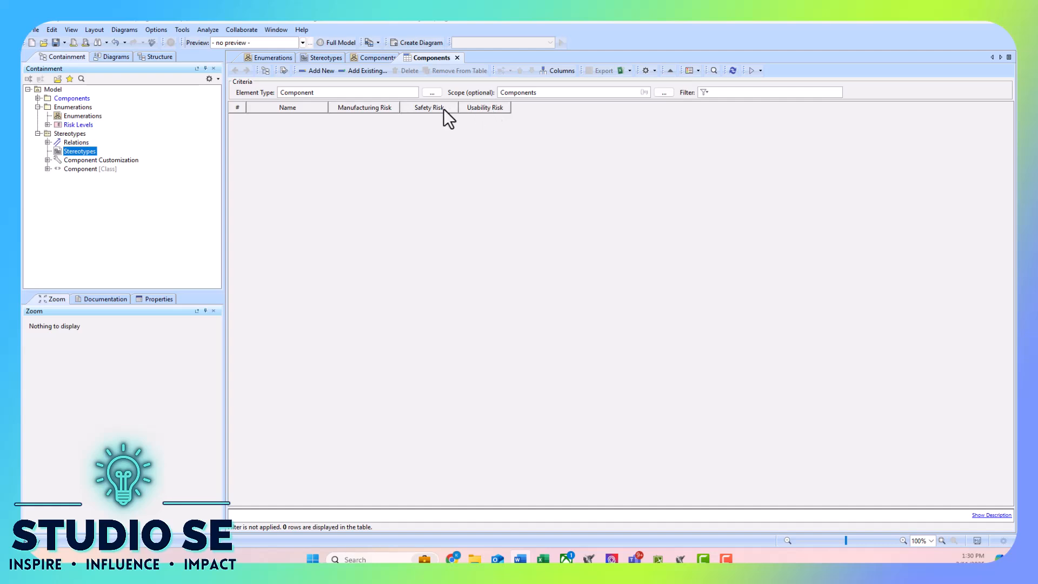
mouse_move(478, 112)
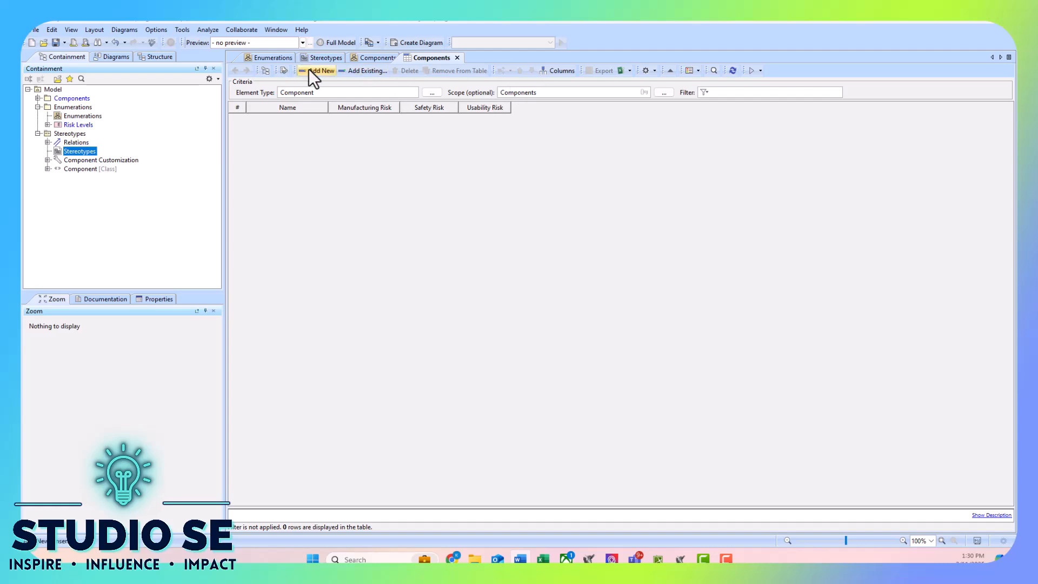
Create row Component A with Low manufacturing, Medium safety and Low usability risk
left_click(321, 70)
type("Compon")
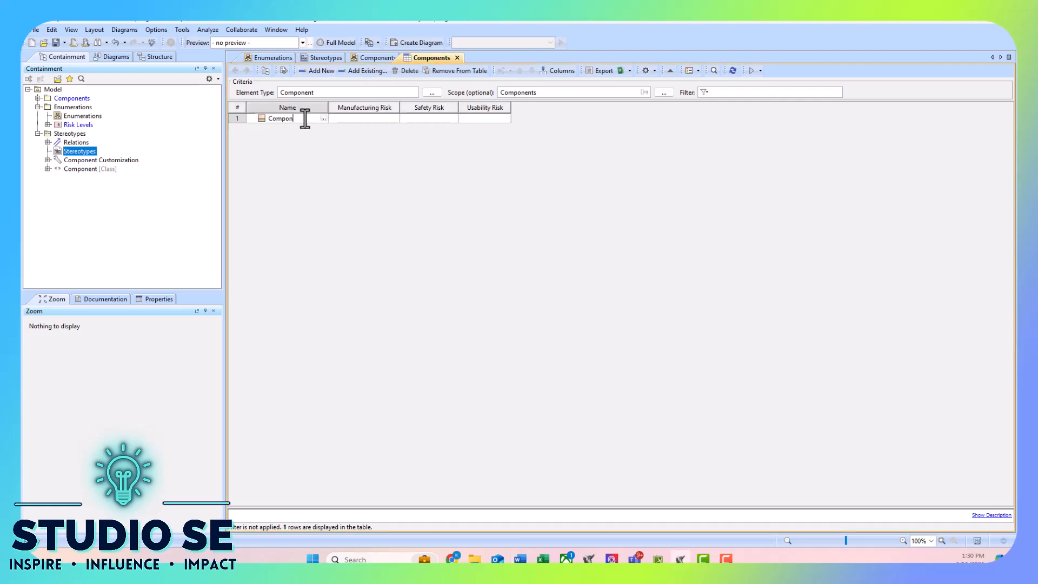
left_click(363, 117)
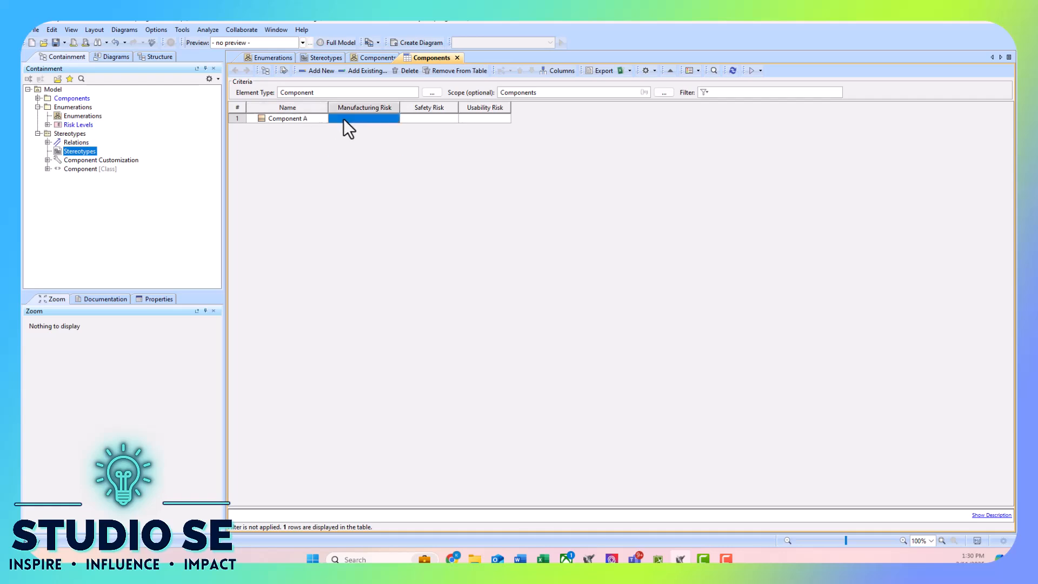
left_click(393, 120)
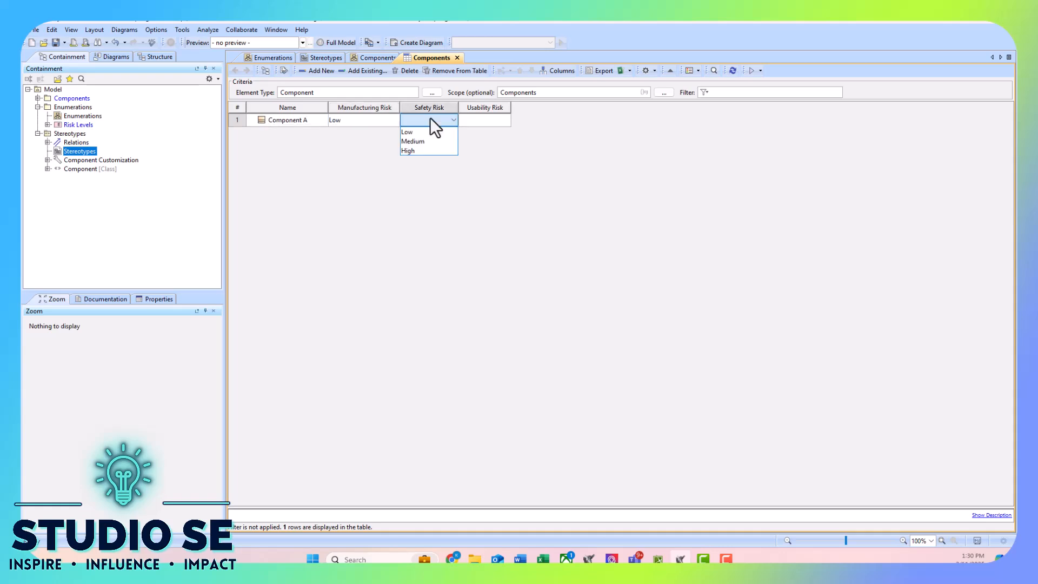
left_click(412, 140)
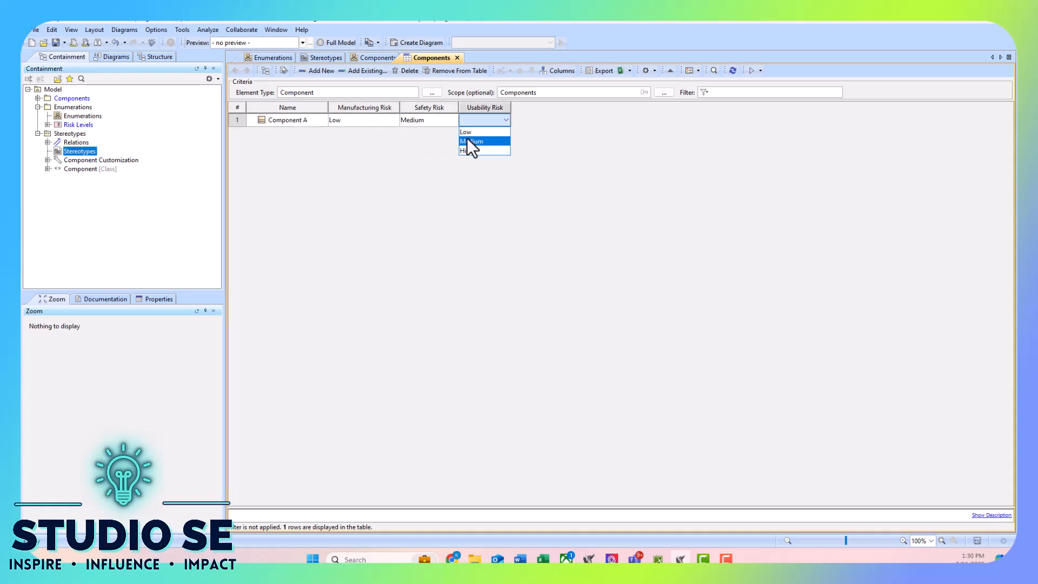
left_click(466, 132)
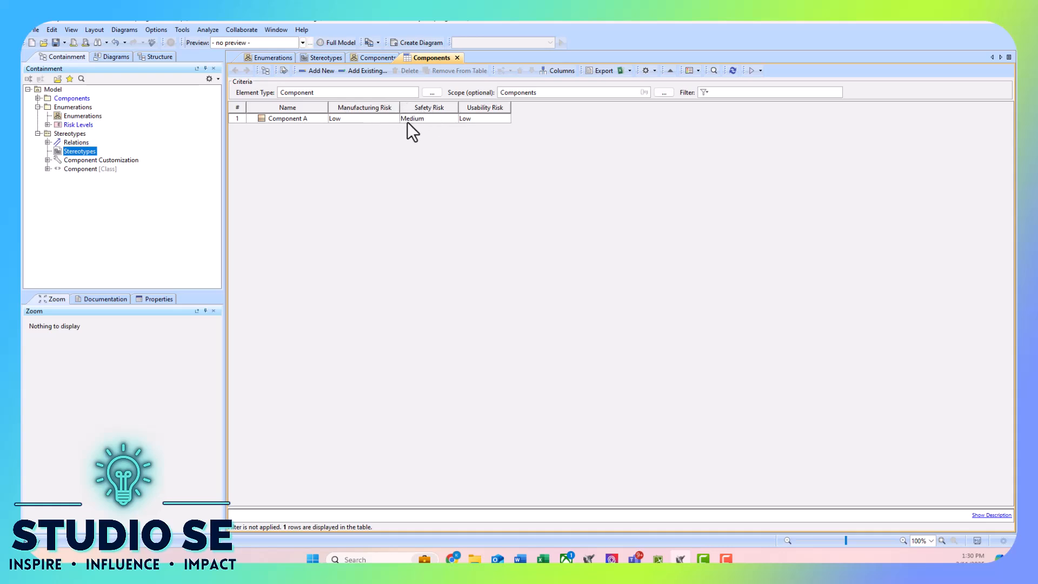
mouse_move(438, 118)
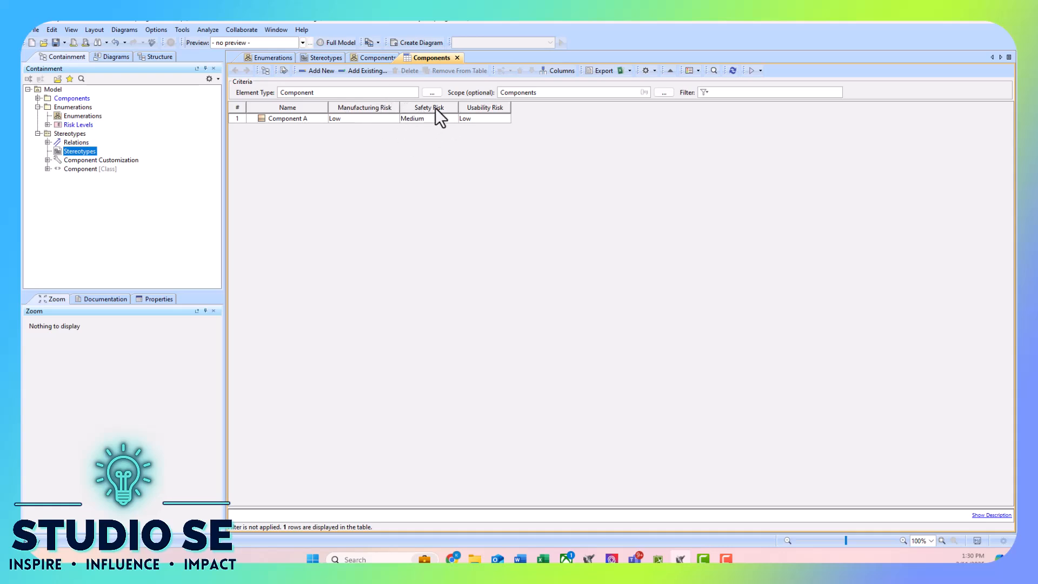
mouse_move(542, 113)
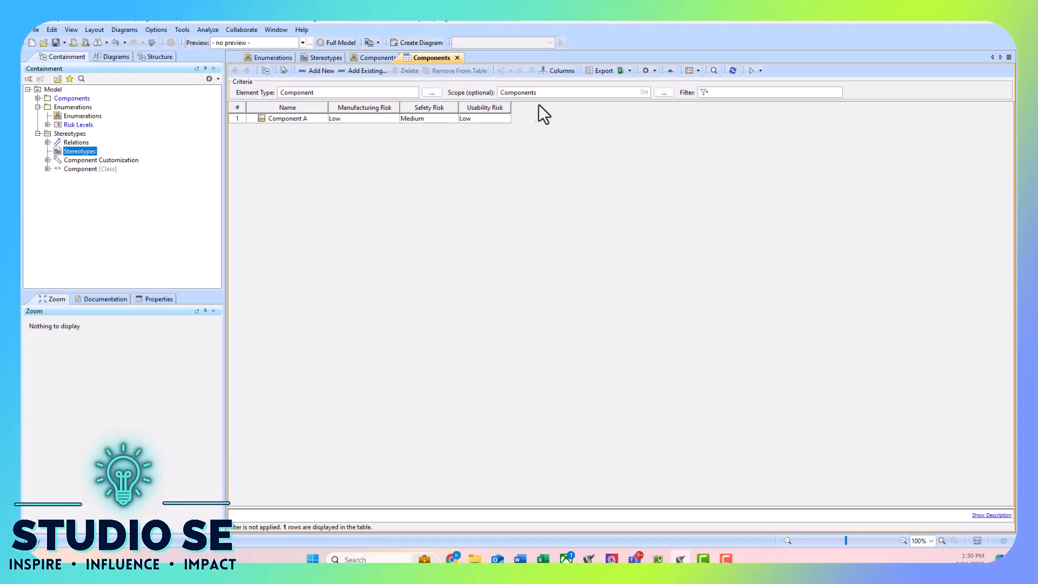
mouse_move(530, 122)
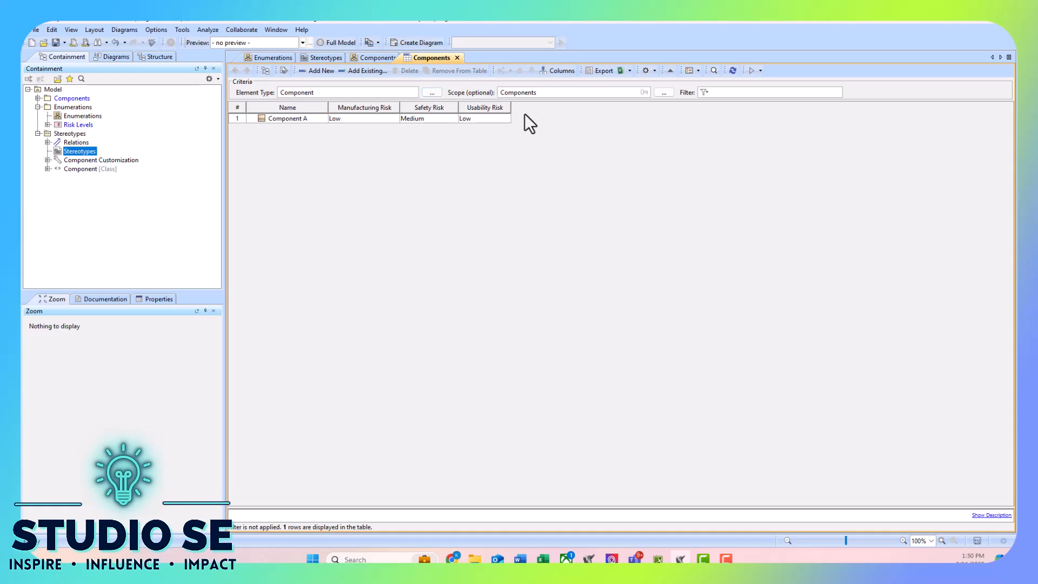
mouse_move(256, 69)
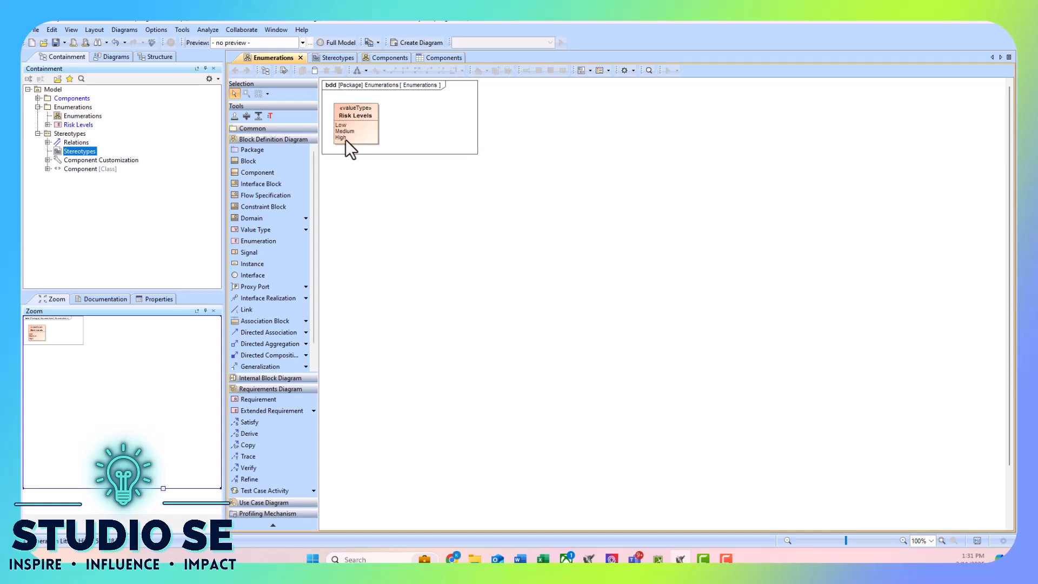
From the Stereotypes diagram, reach the Derived Risk Expression and its Script1 editor
left_click(325, 57)
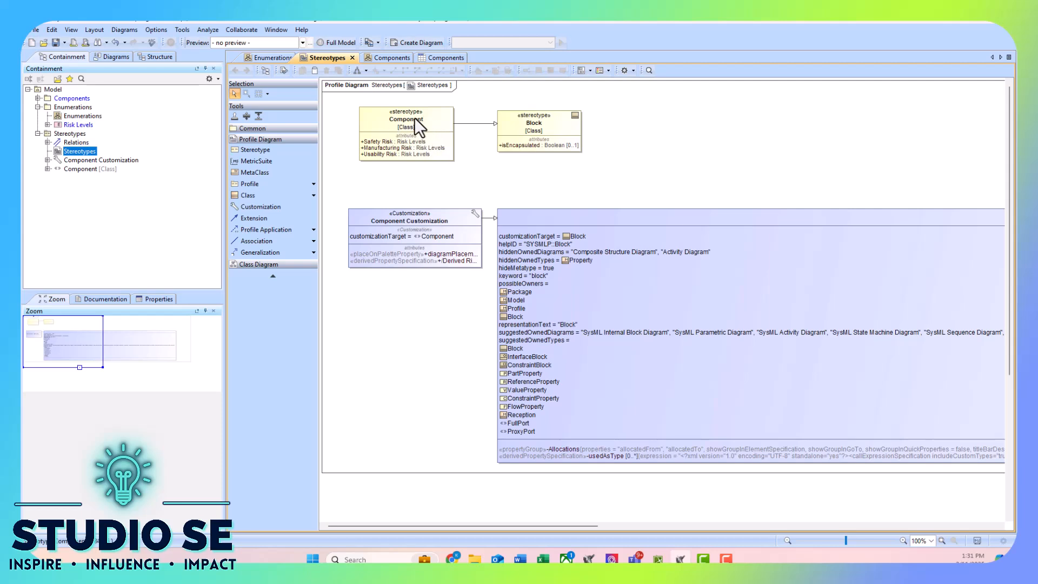
mouse_move(387, 156)
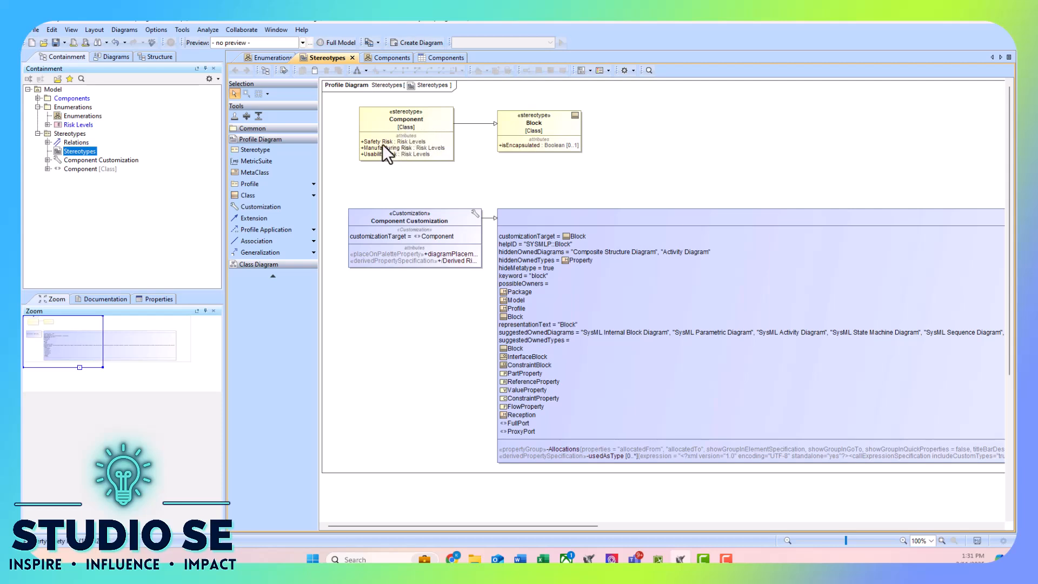
mouse_move(375, 155)
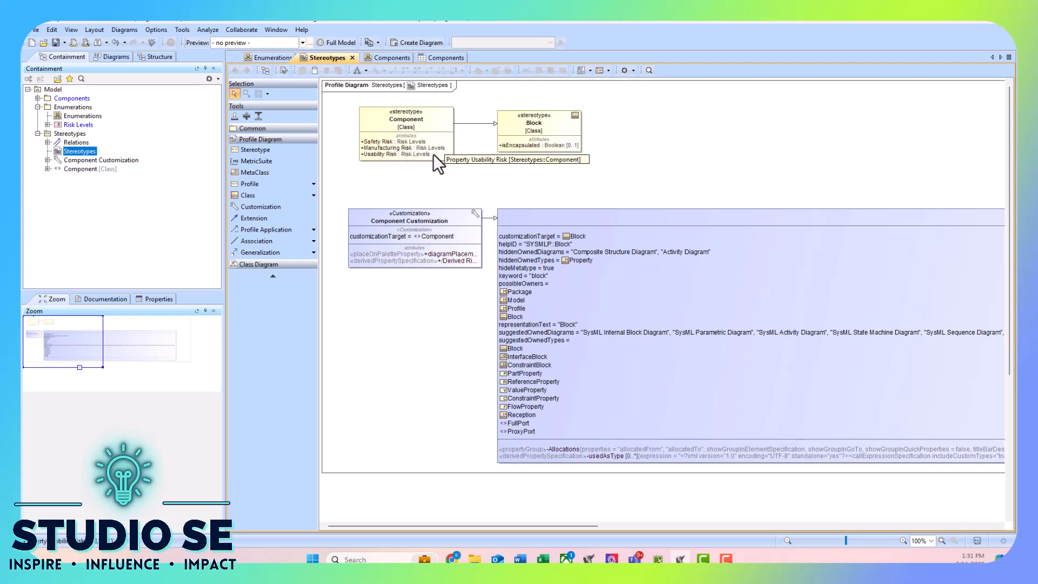
mouse_move(440, 215)
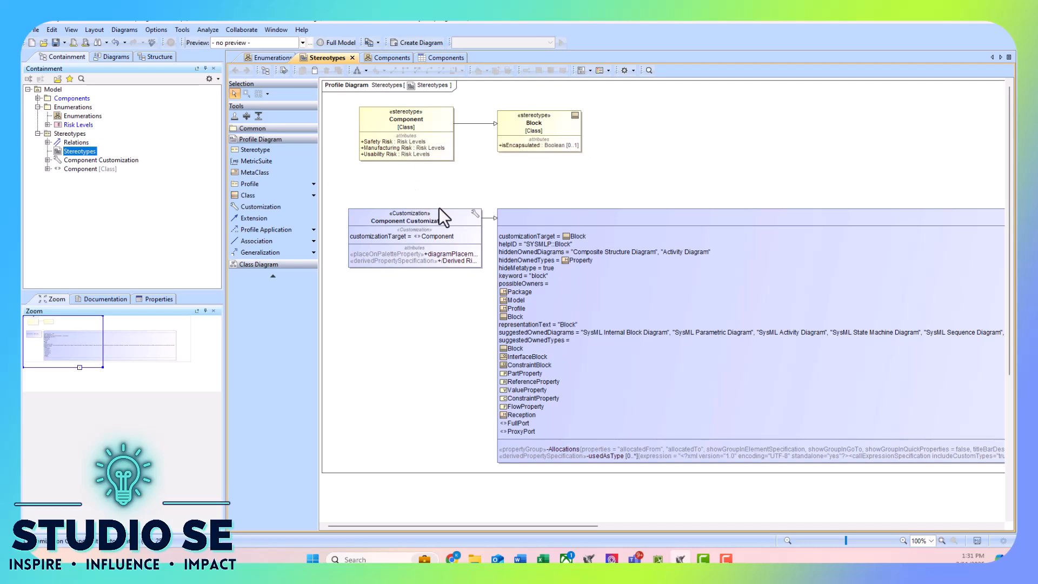
mouse_move(463, 222)
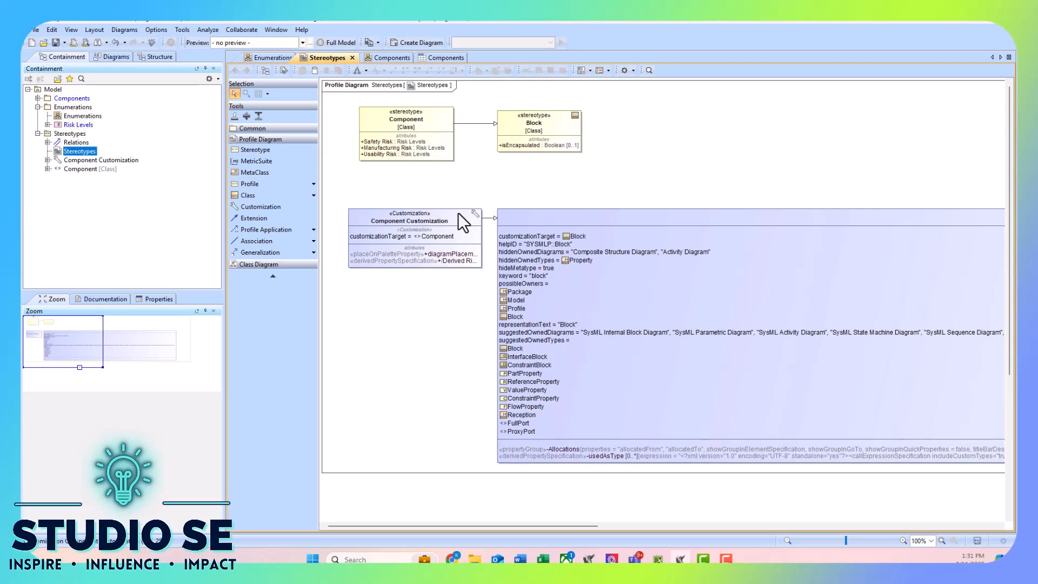
mouse_move(397, 260)
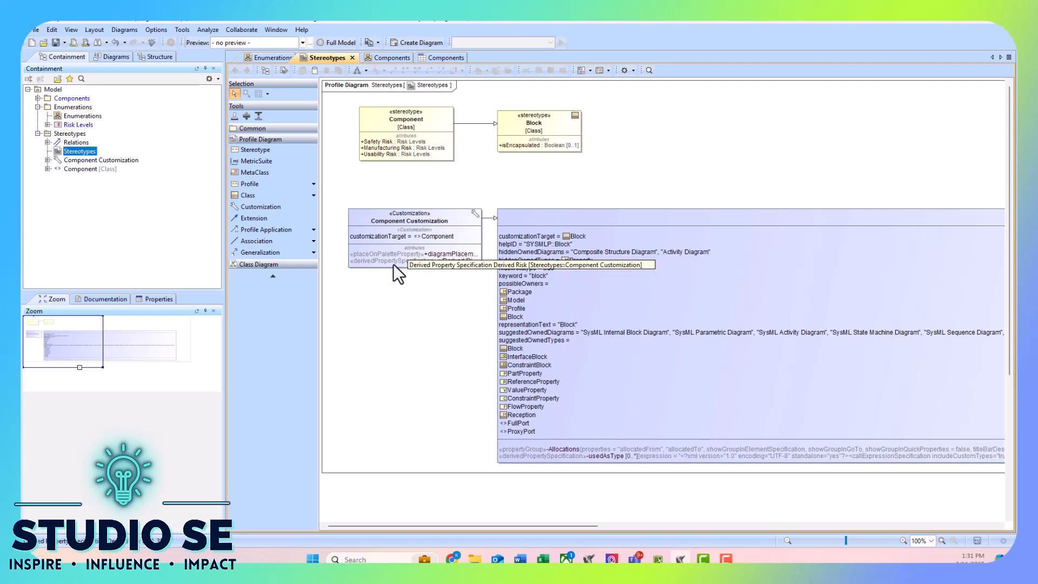
mouse_move(396, 175)
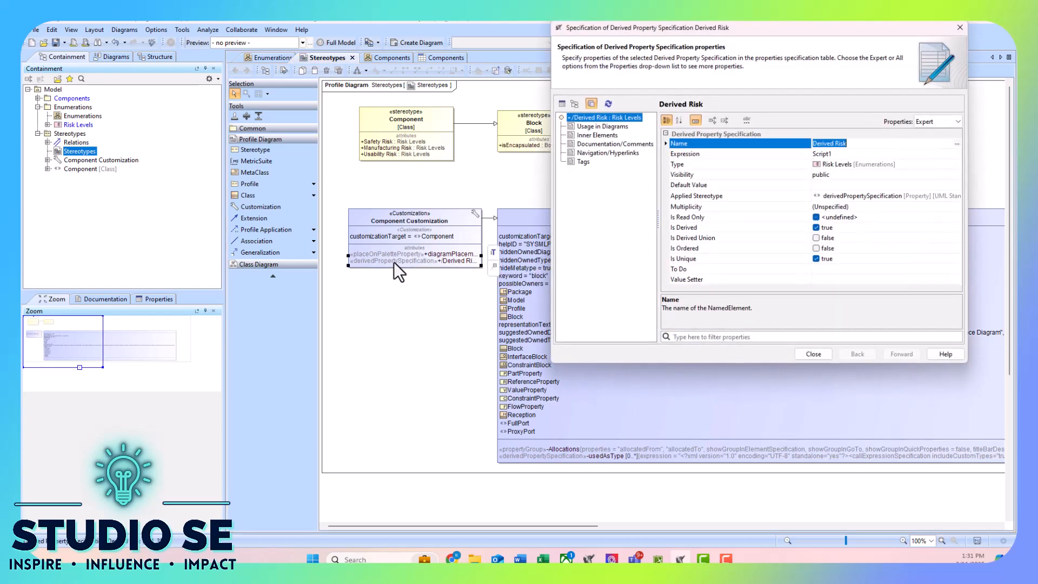
left_click(686, 153)
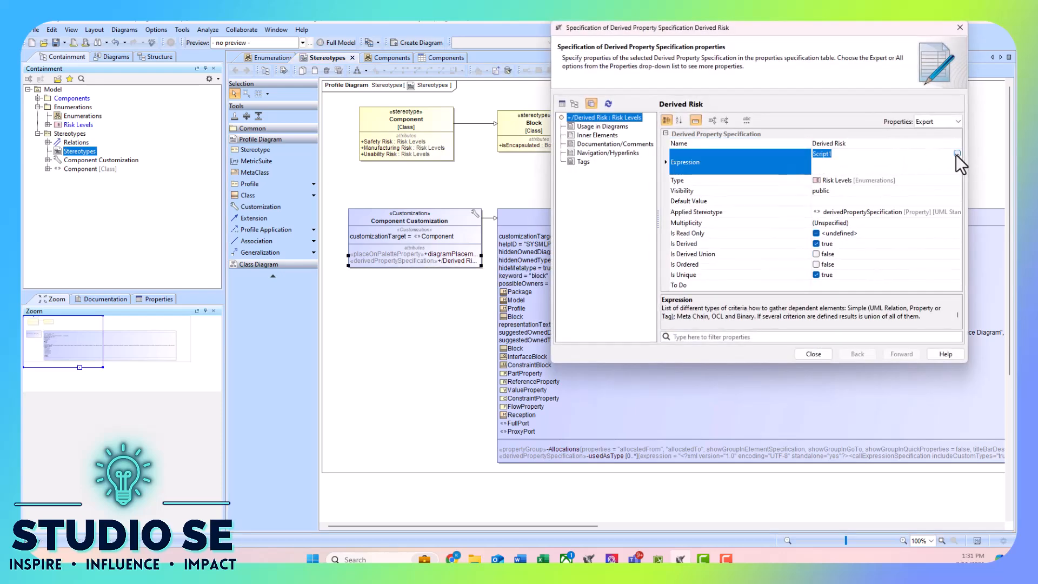
left_click(957, 153)
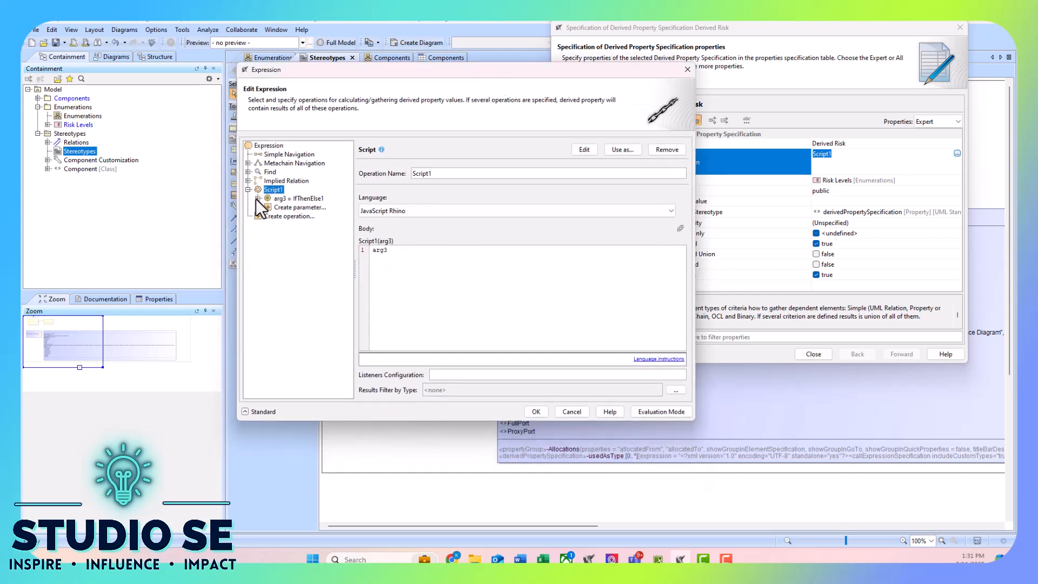
Expand IfThenElse1 to confirm Contains1 checks the three risks for High and returns High
left_click(266, 198)
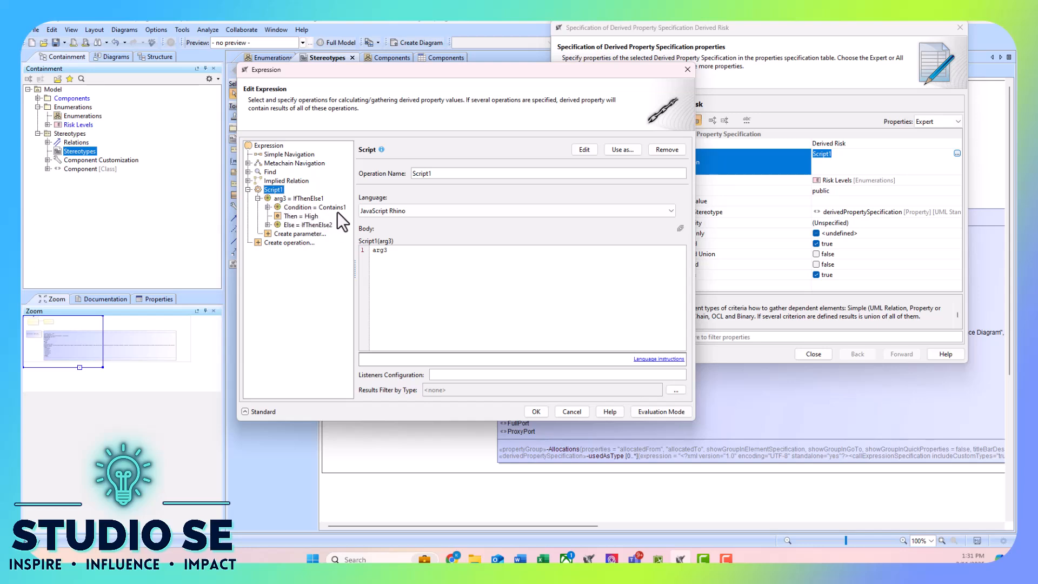
mouse_move(320, 221)
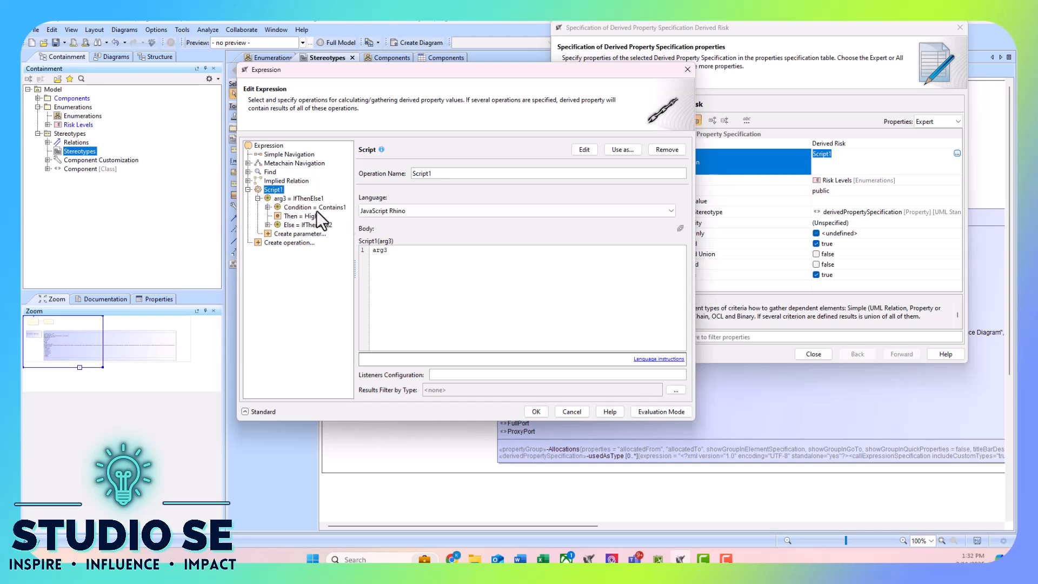
left_click(271, 207)
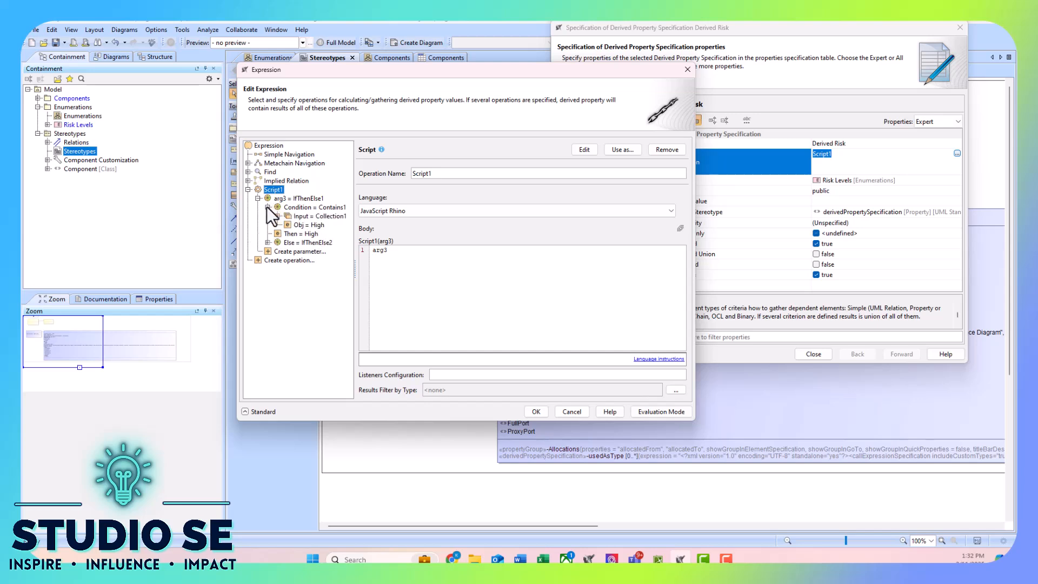
left_click(283, 215)
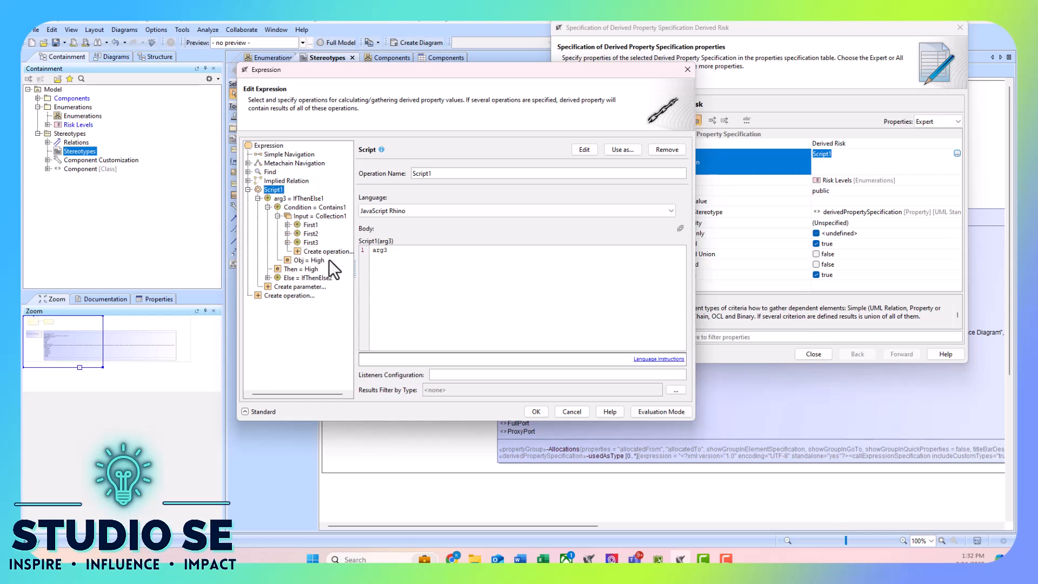
left_click(356, 233)
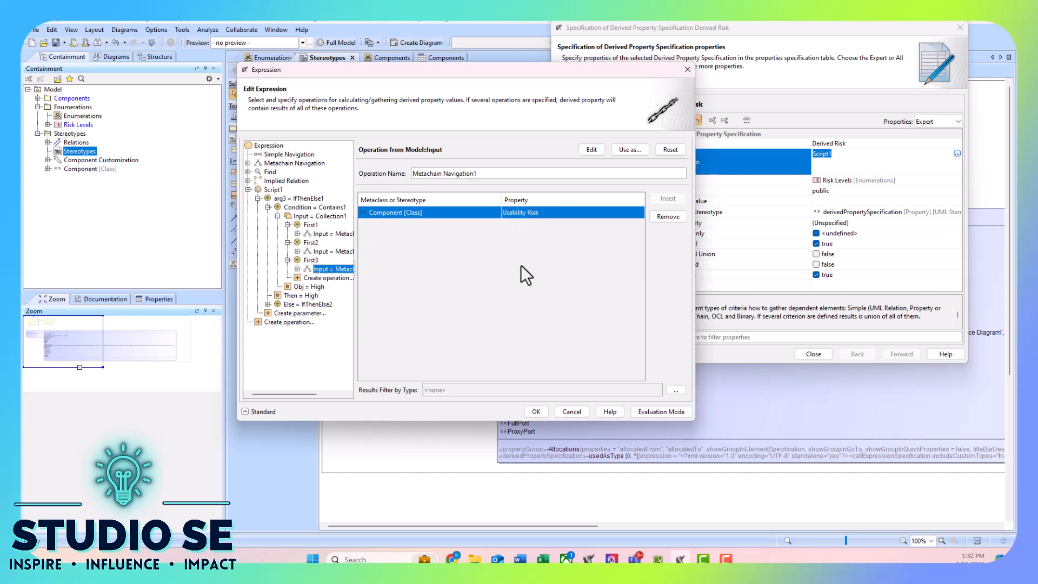
mouse_move(308, 291)
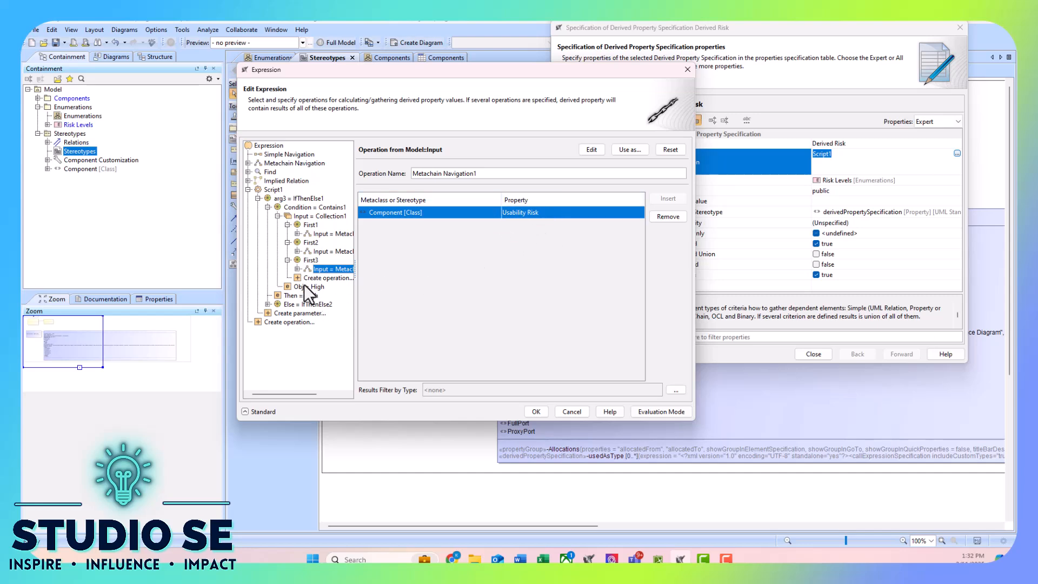
left_click(308, 285)
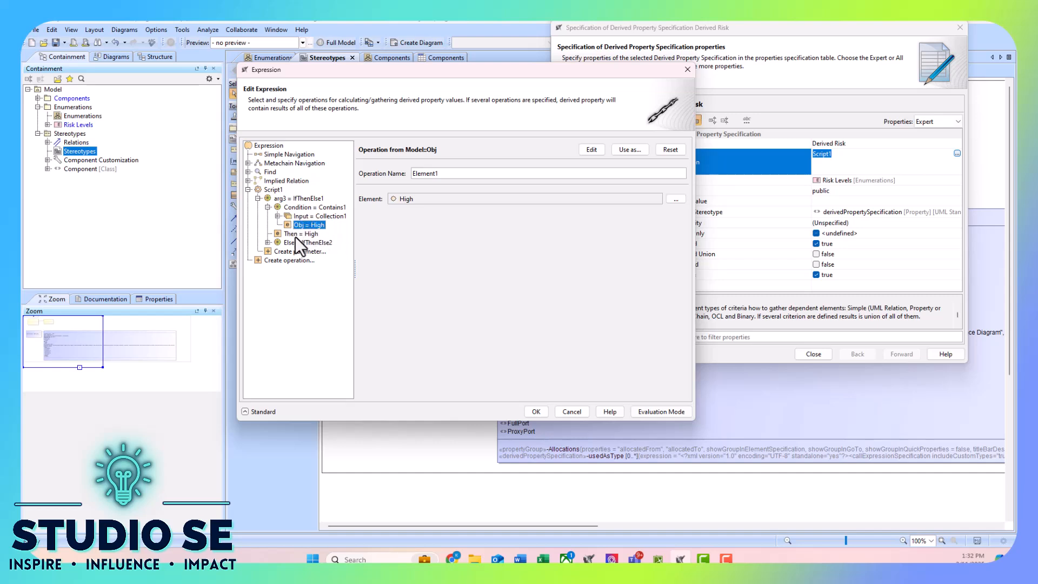
left_click(301, 233)
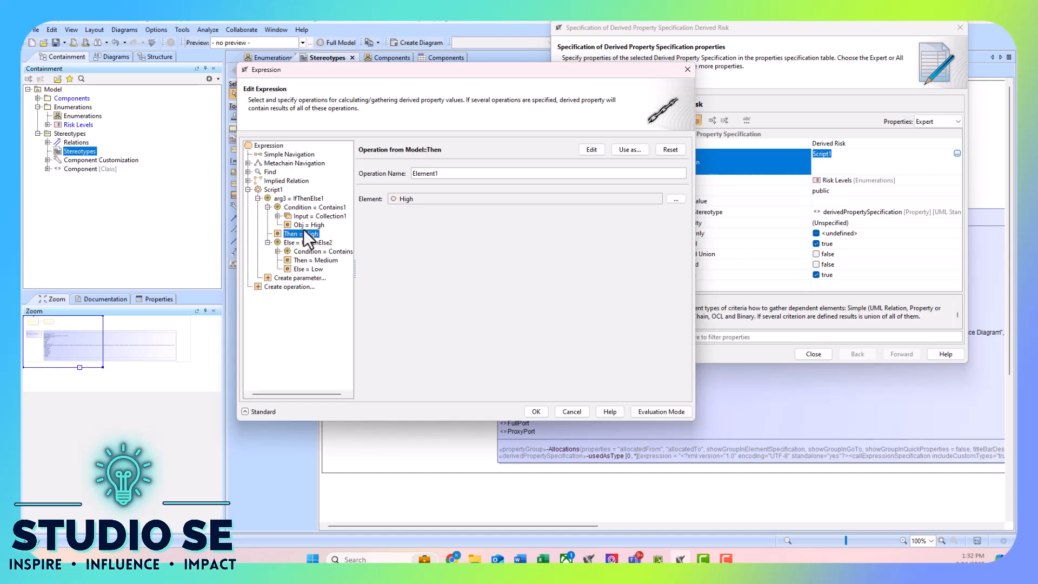
mouse_move(310, 258)
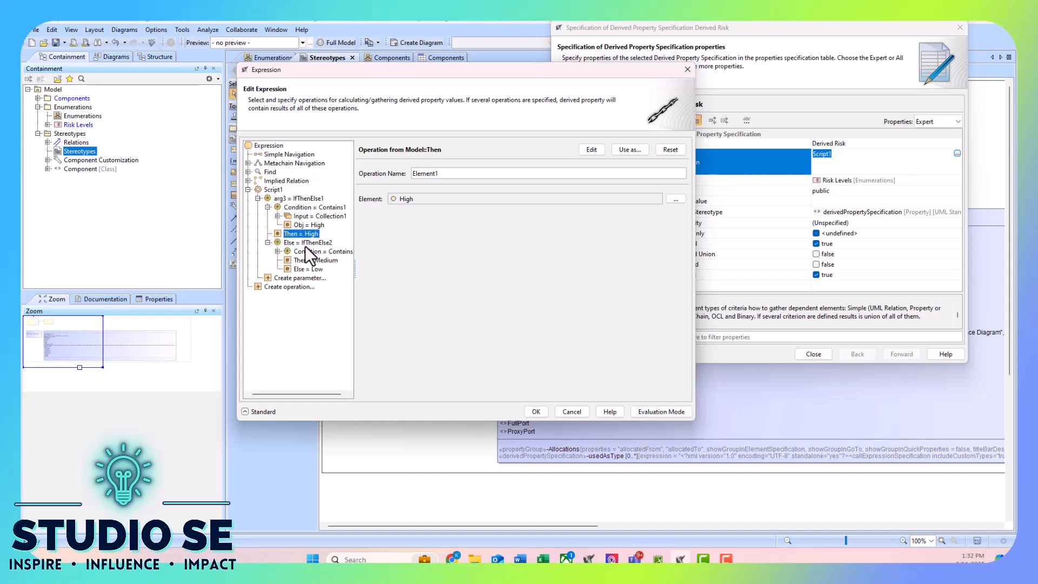
left_click(323, 251)
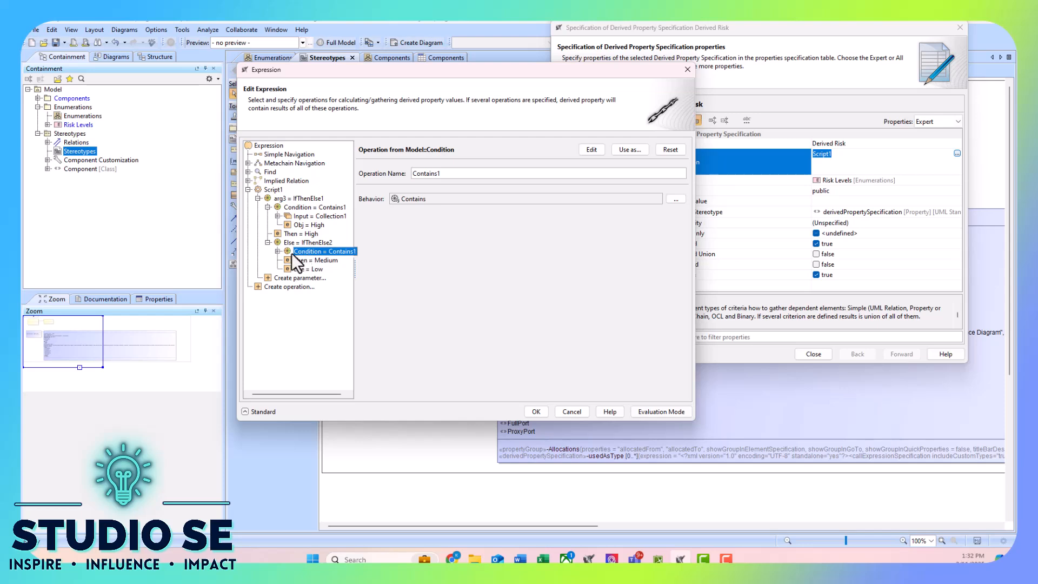
Inspect IfThenElse2's Medium check, Medium result and Low fallback, then accept the expression
left_click(324, 259)
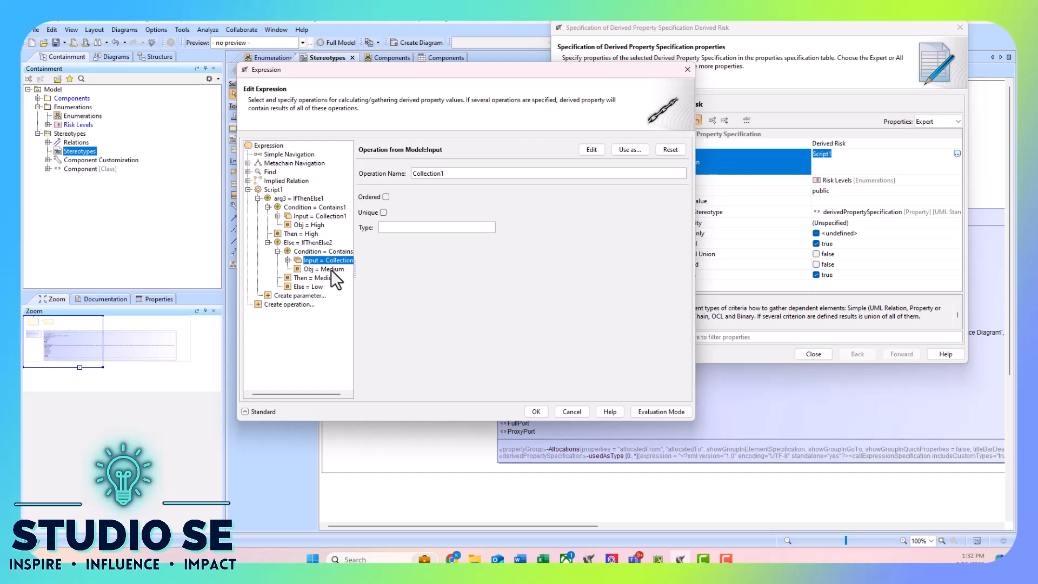
left_click(323, 269)
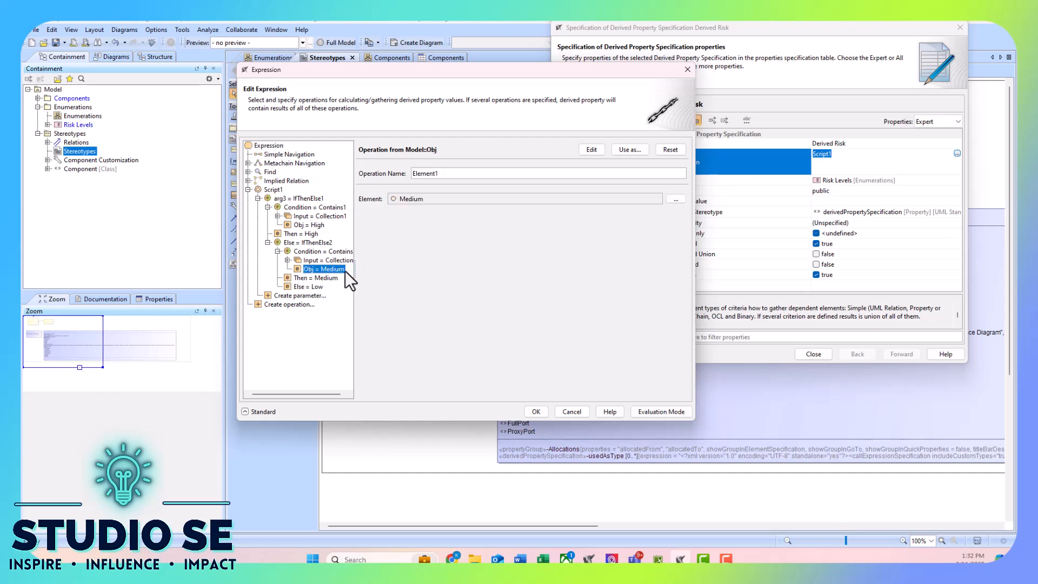
left_click(316, 277)
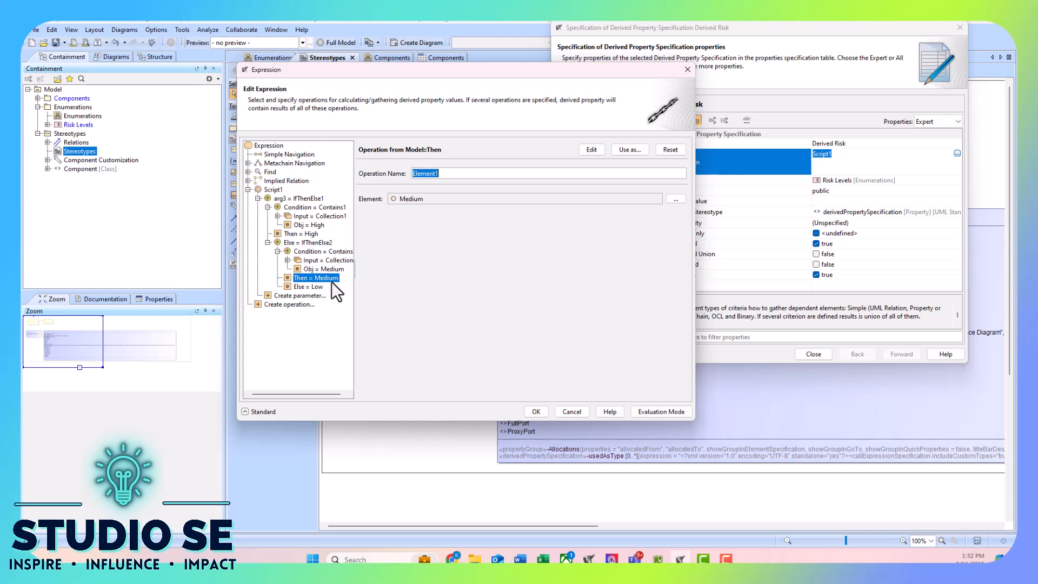
left_click(317, 276)
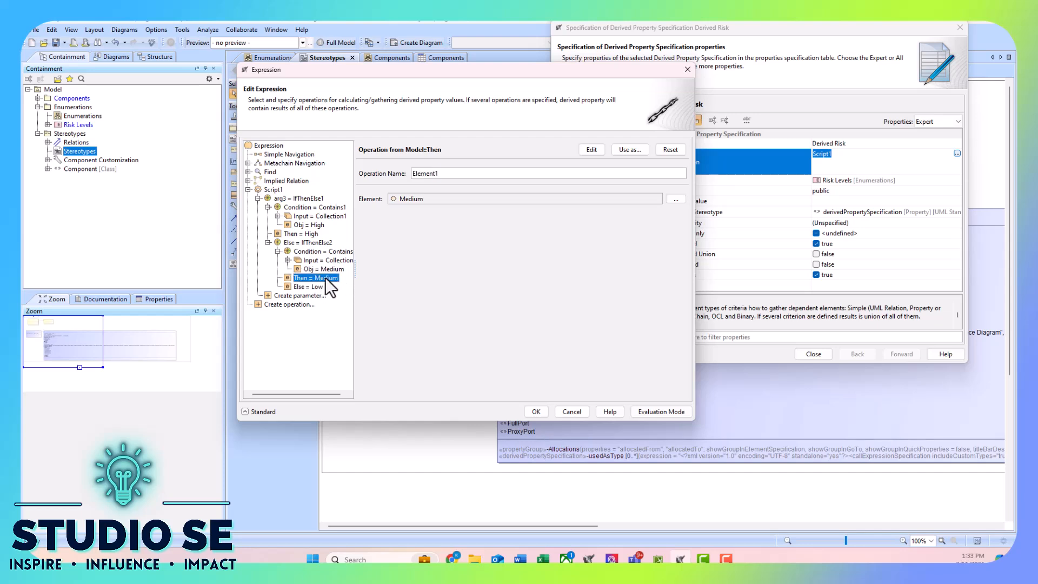
left_click(308, 286)
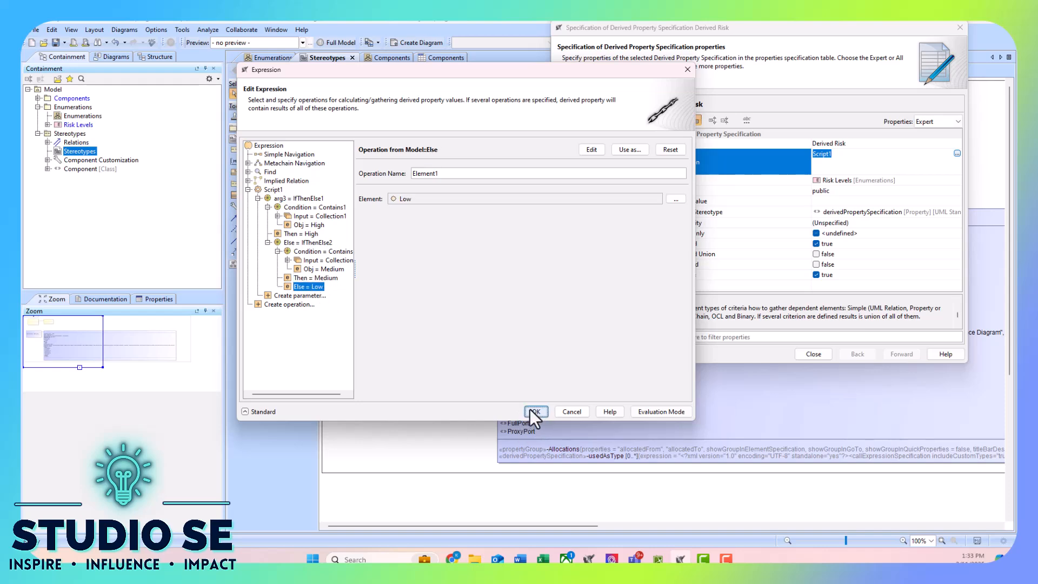
left_click(535, 411)
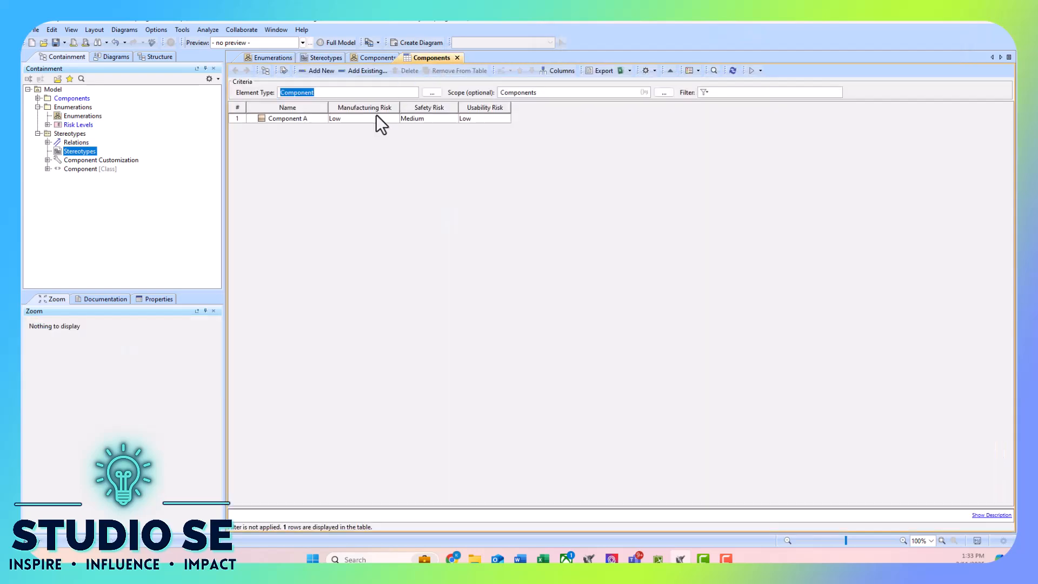
Enable the Derived Risk column (Medium for Component A) and insert a new row
left_click(561, 71)
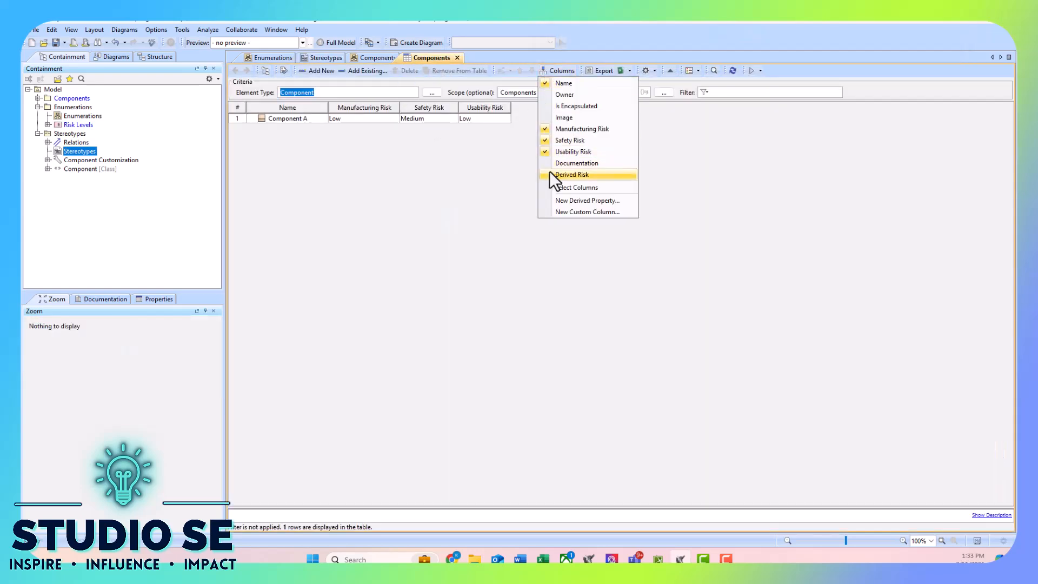
left_click(571, 174)
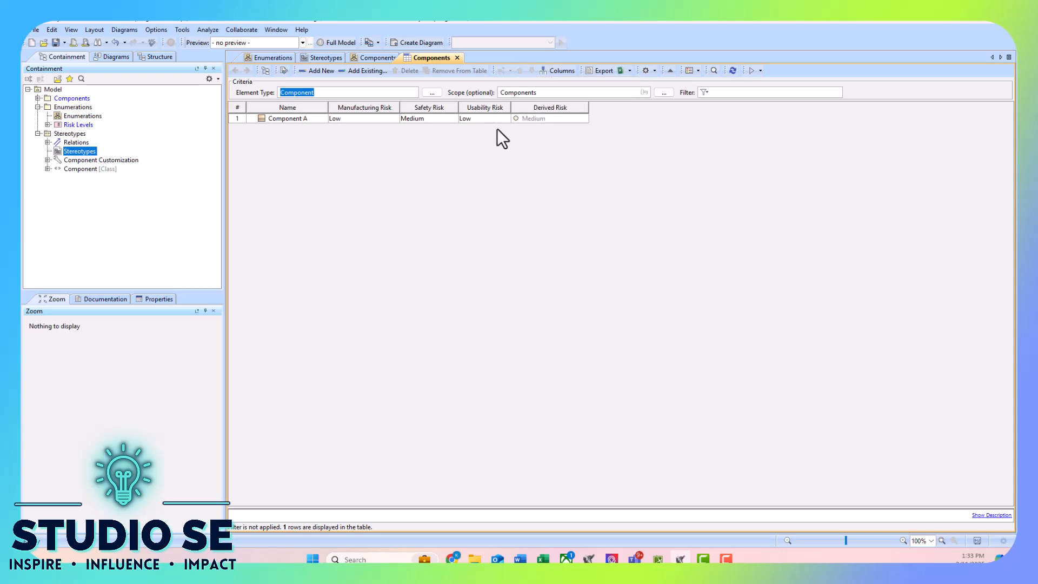
mouse_move(518, 137)
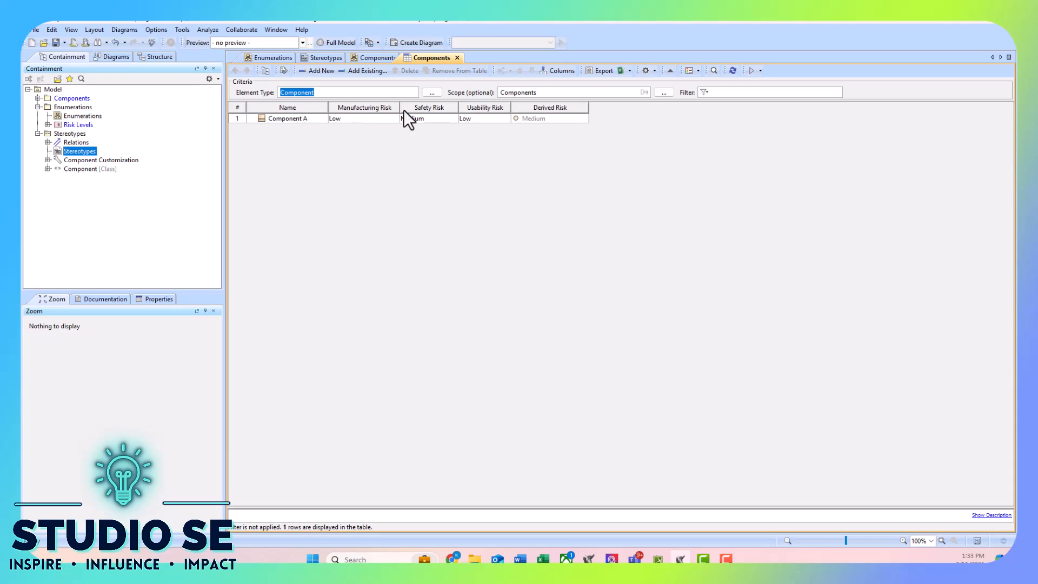
left_click(429, 118)
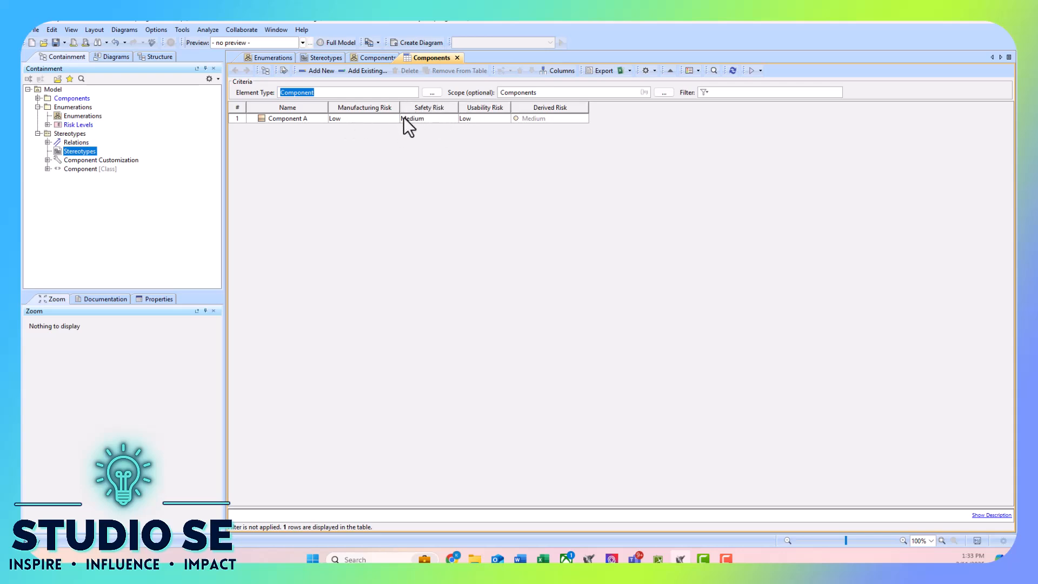
mouse_move(321, 71)
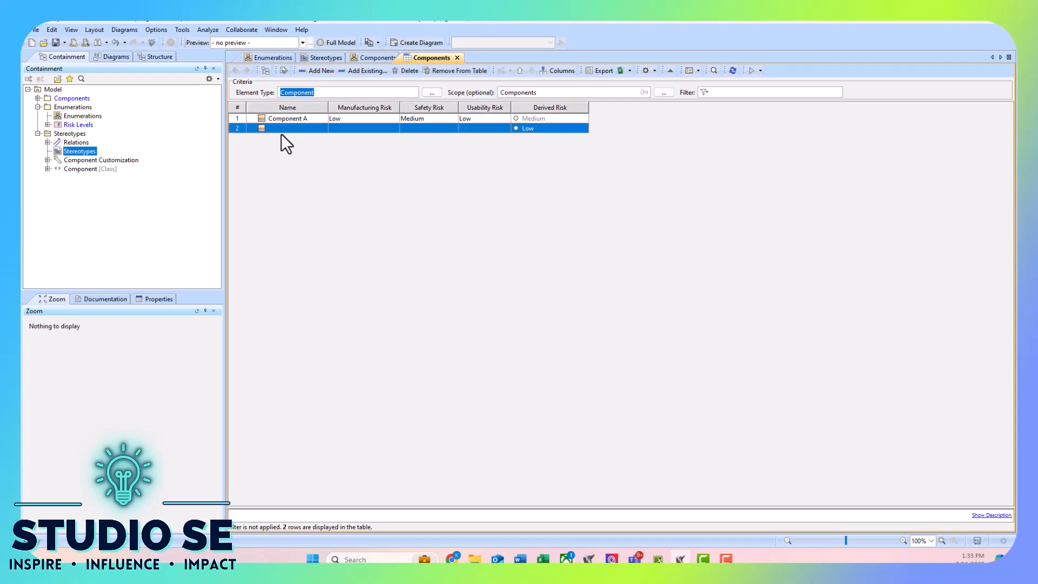
Name the row Component B with Low, Medium and High risks so Derived Risk reads High
type("Component")
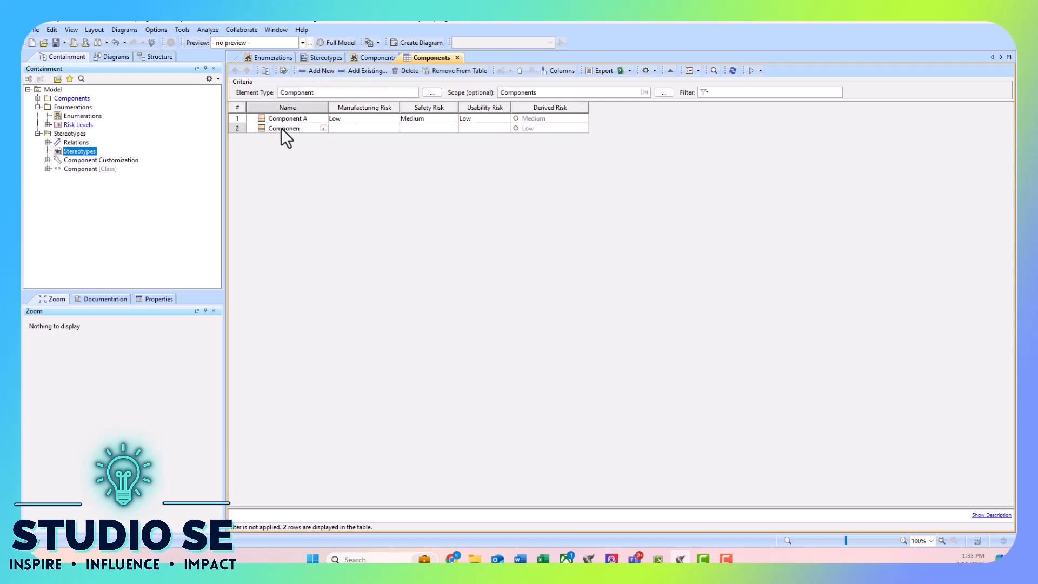
left_click(363, 127)
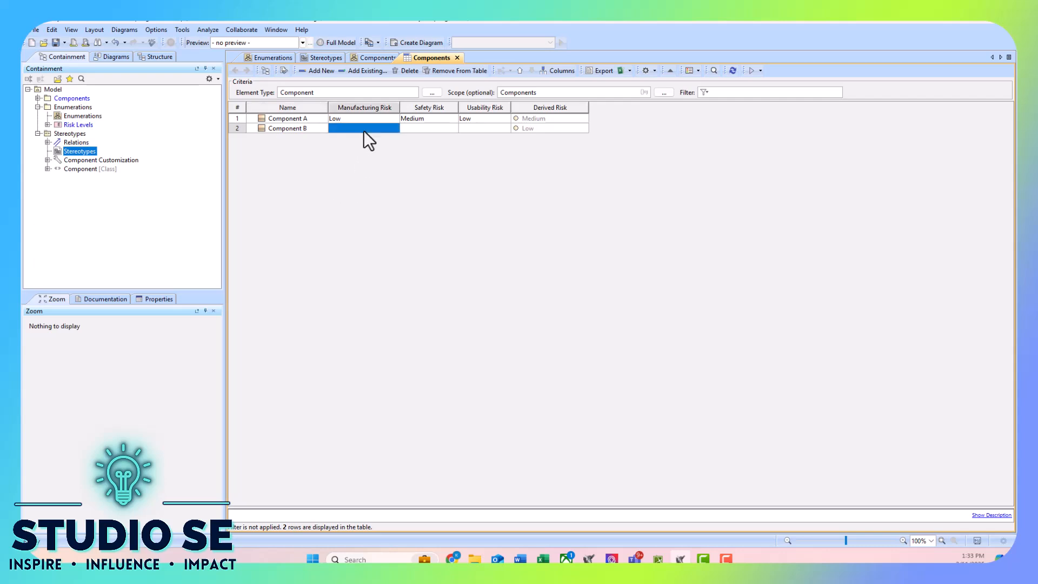
left_click(428, 129)
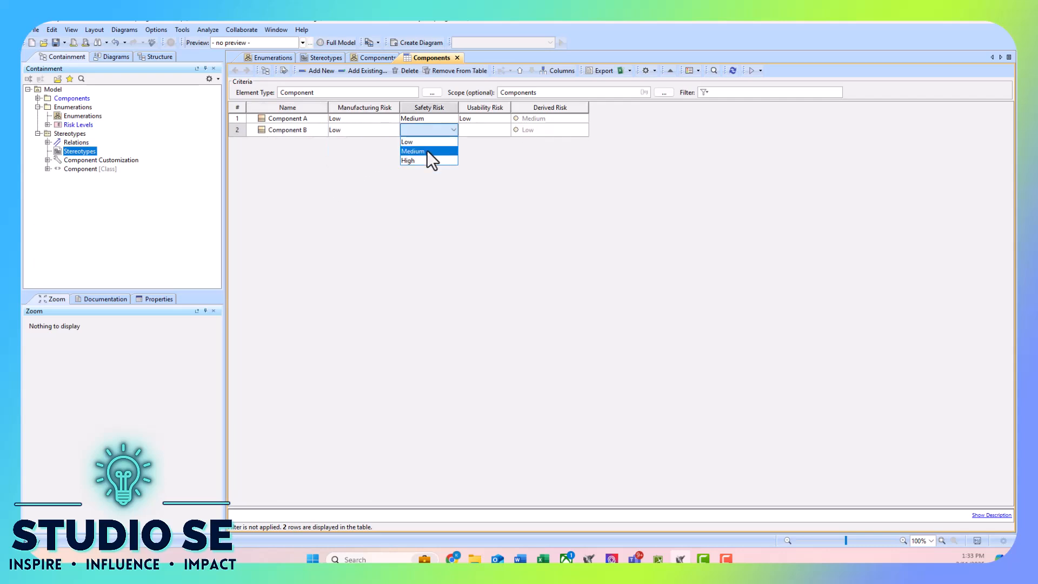
left_click(412, 151)
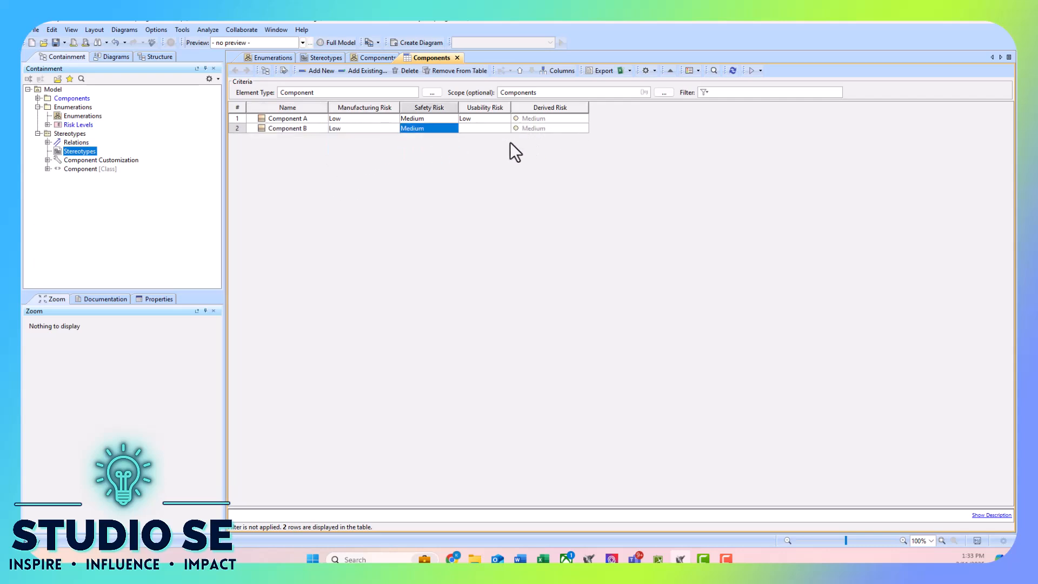
left_click(483, 128)
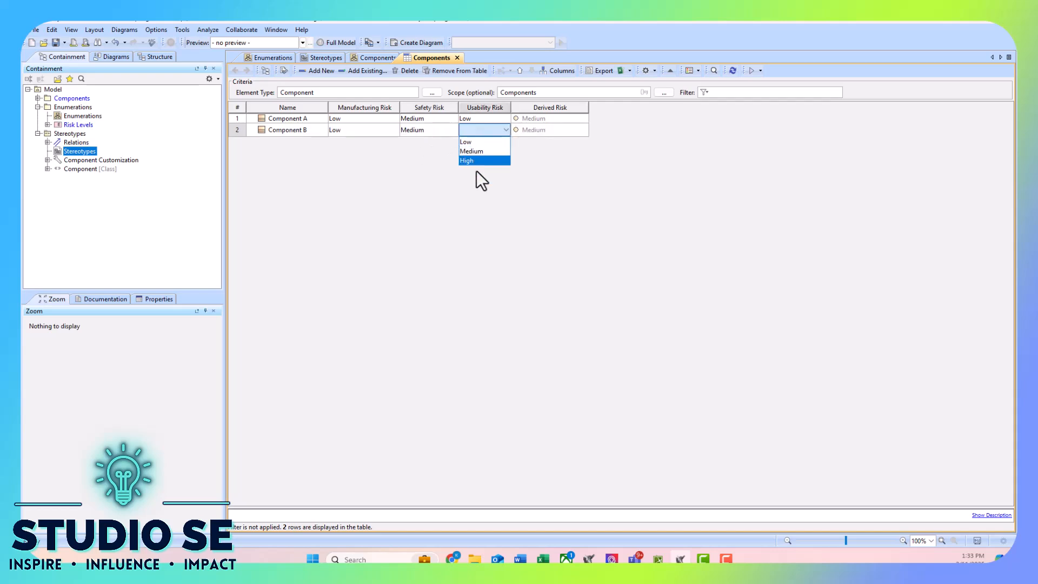
left_click(467, 160)
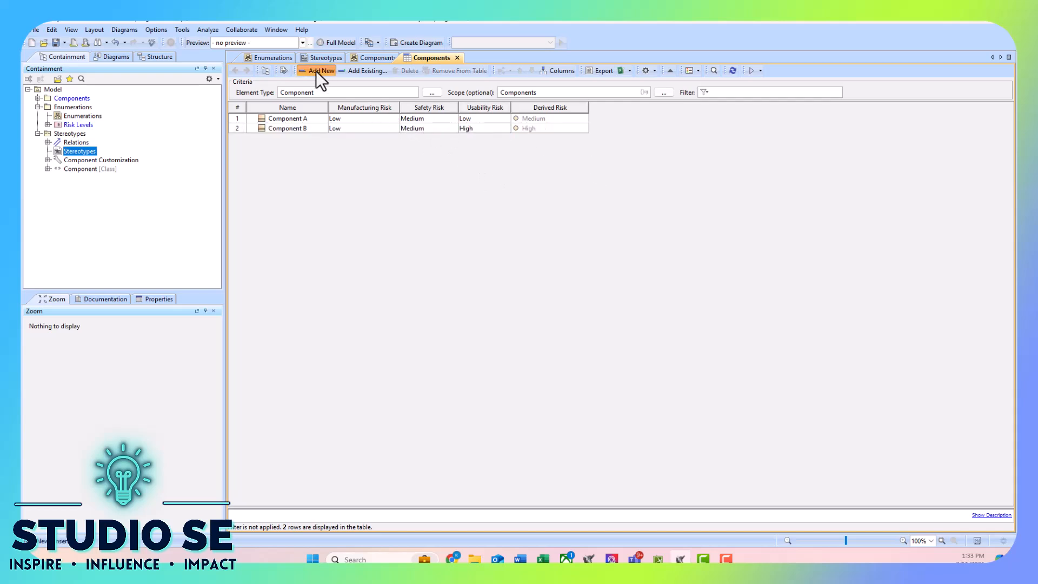
Add rows 3 and 4: Medium manufacturing/Low usability and Medium manufacturing, deriving High and Medium
left_click(320, 71)
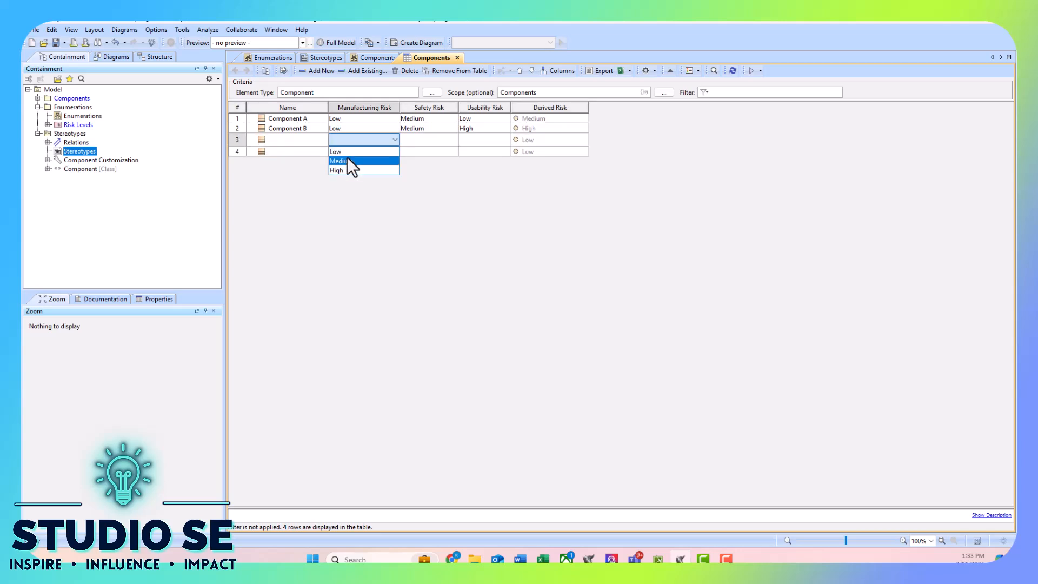
left_click(337, 161)
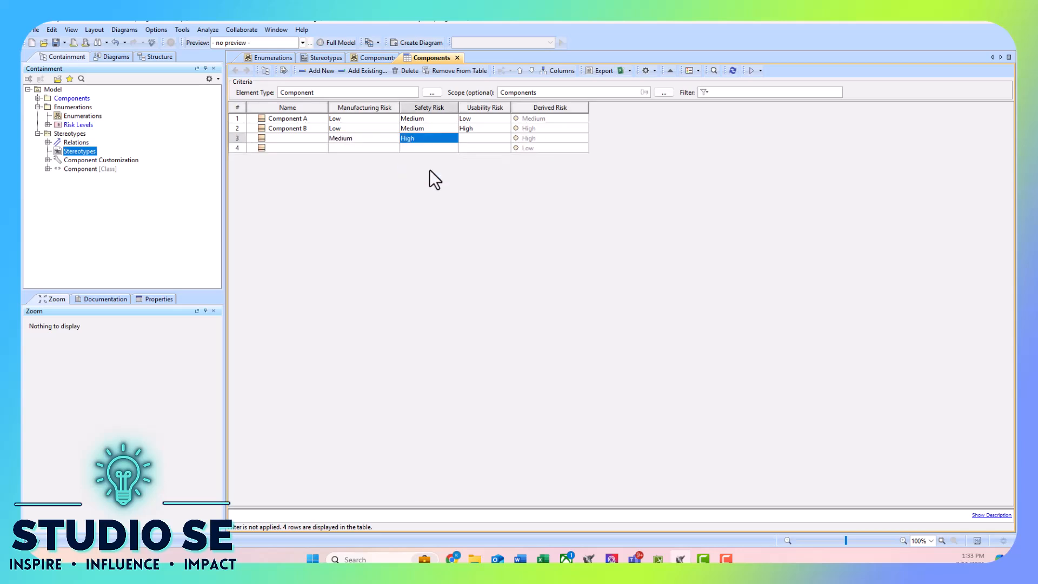
left_click(483, 140)
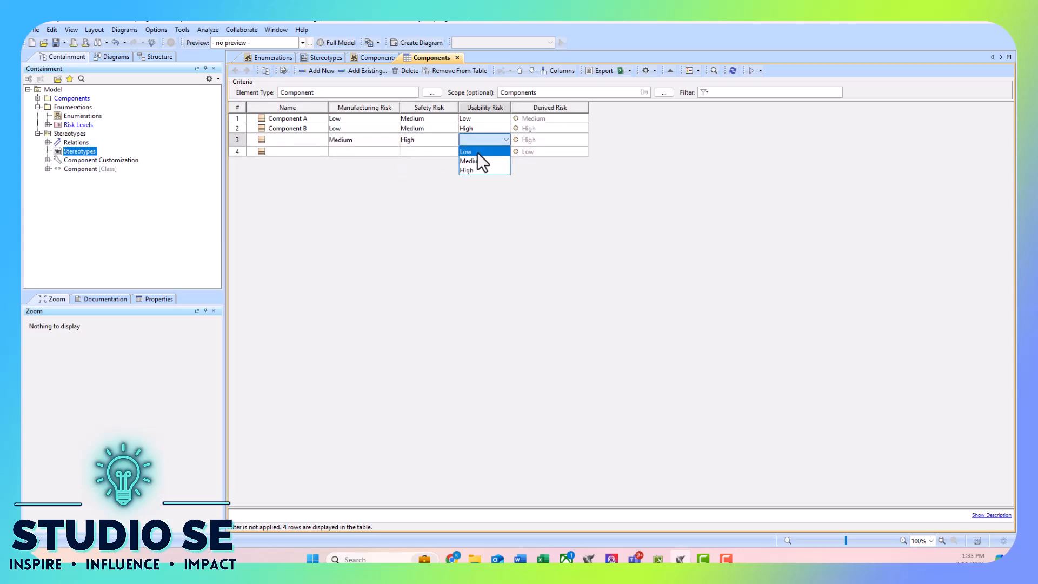
left_click(466, 151)
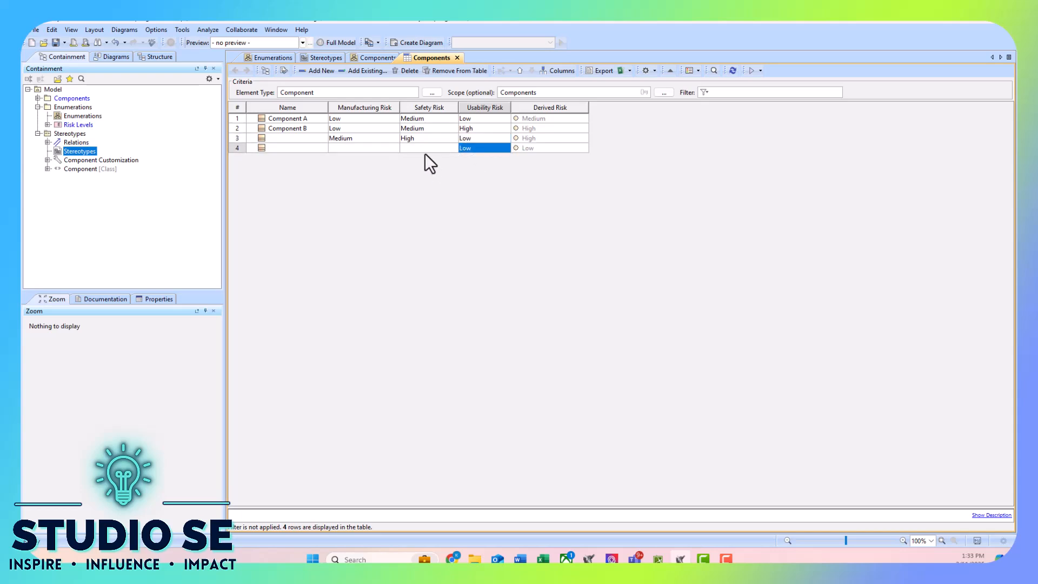
left_click(364, 149)
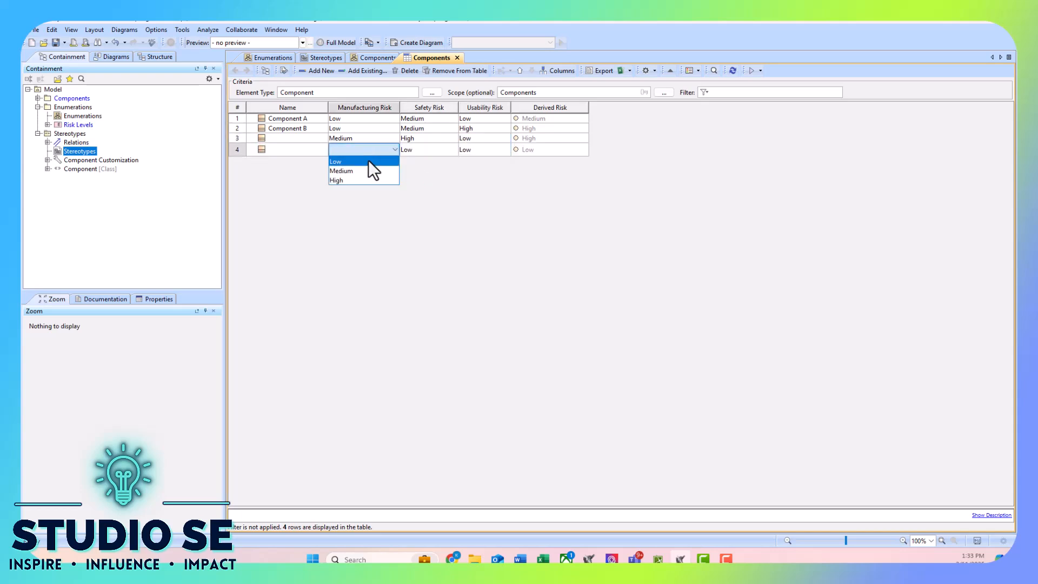
left_click(341, 171)
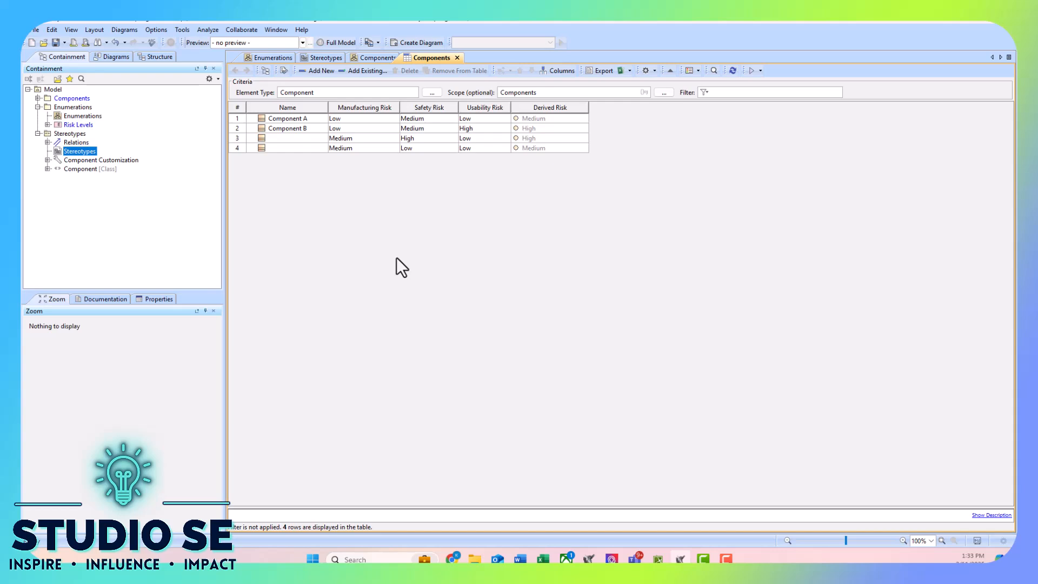